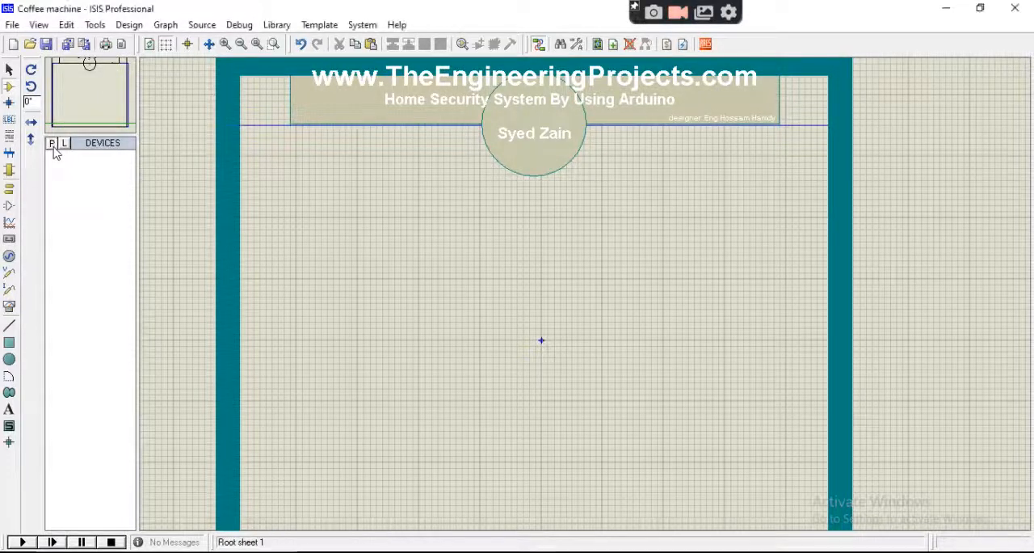
- Pick the Arduino Uno R3 from the component library into the project's devices
{"action": "left_click", "coordinate": [51, 143]}
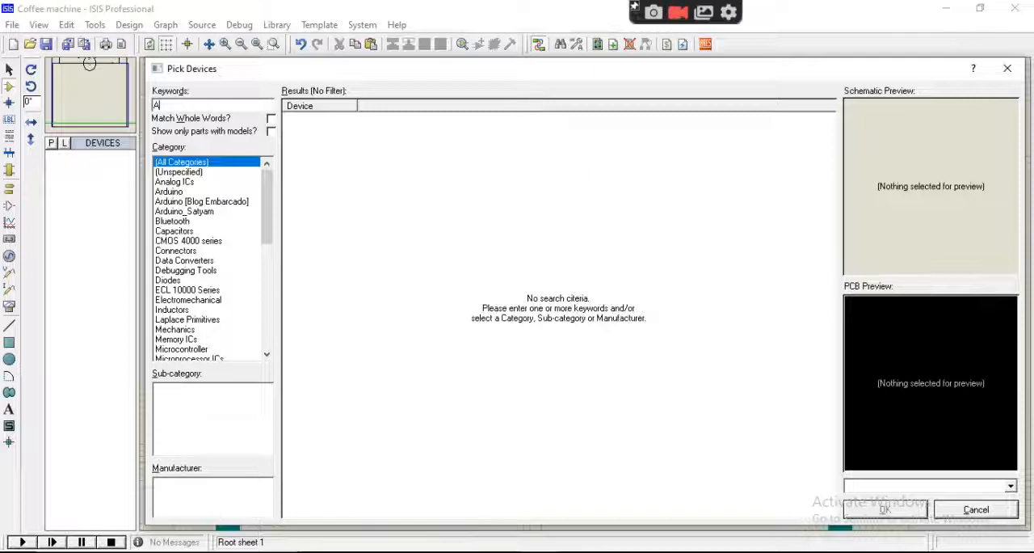
{"action": "type", "text": "rduino"}
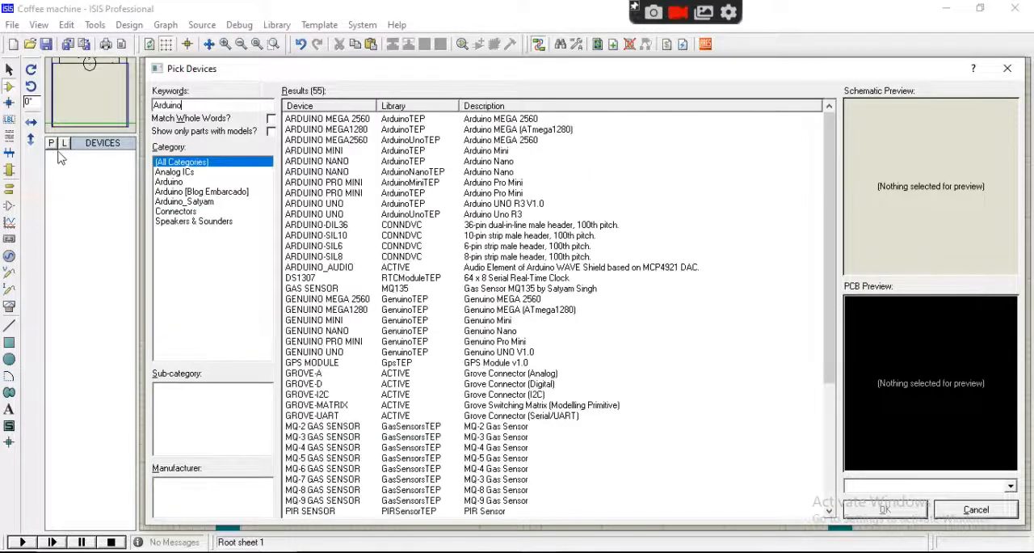
{"action": "left_click", "coordinate": [328, 202]}
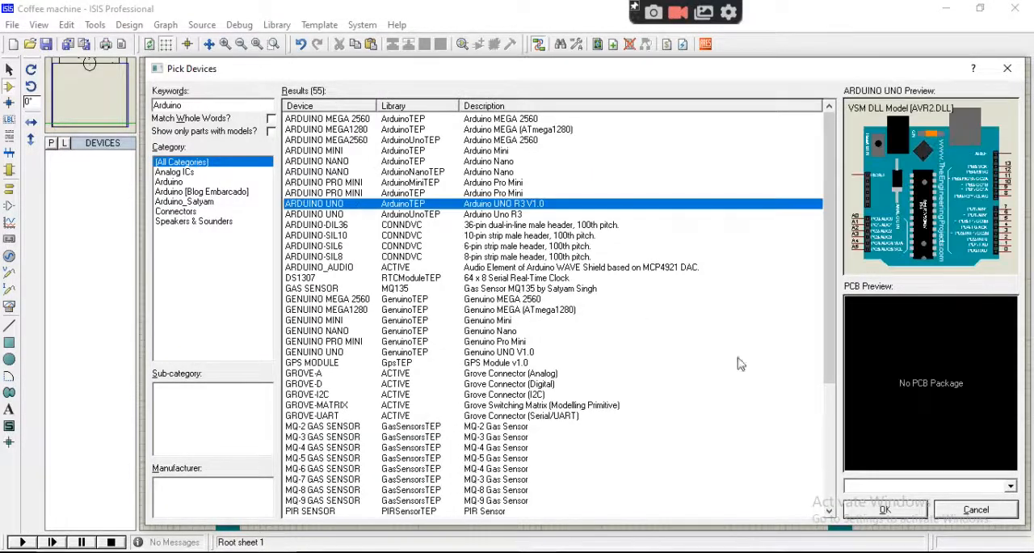
{"action": "left_click", "coordinate": [884, 509]}
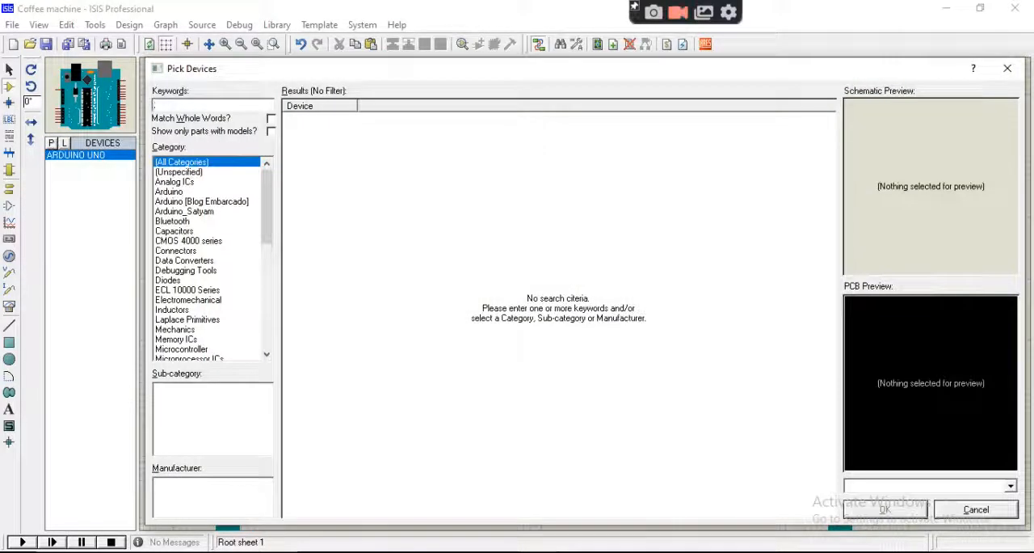
- Add the 20x4 alphanumeric LCD to the project's devices
{"action": "type", "text": "20x4"}
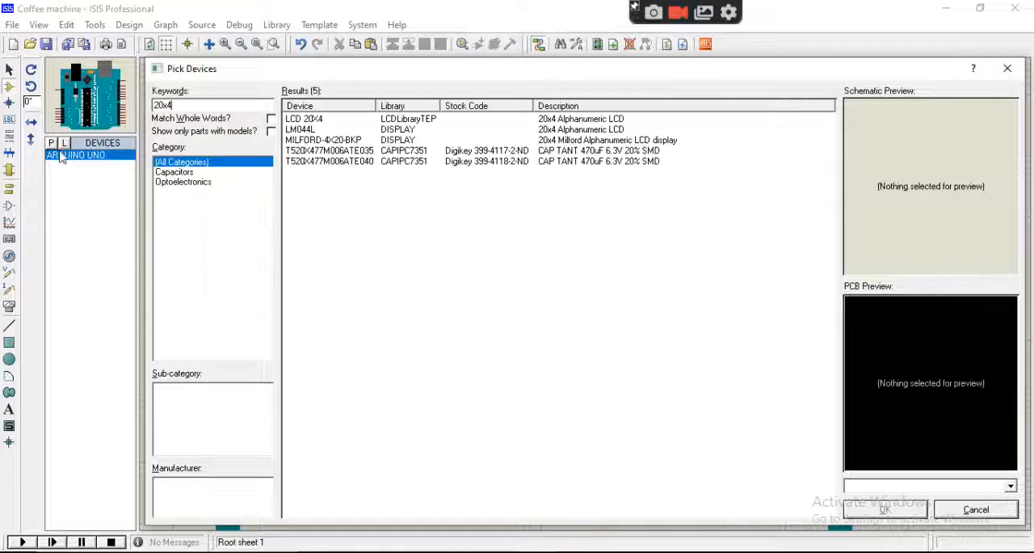
{"action": "left_click", "coordinate": [303, 118]}
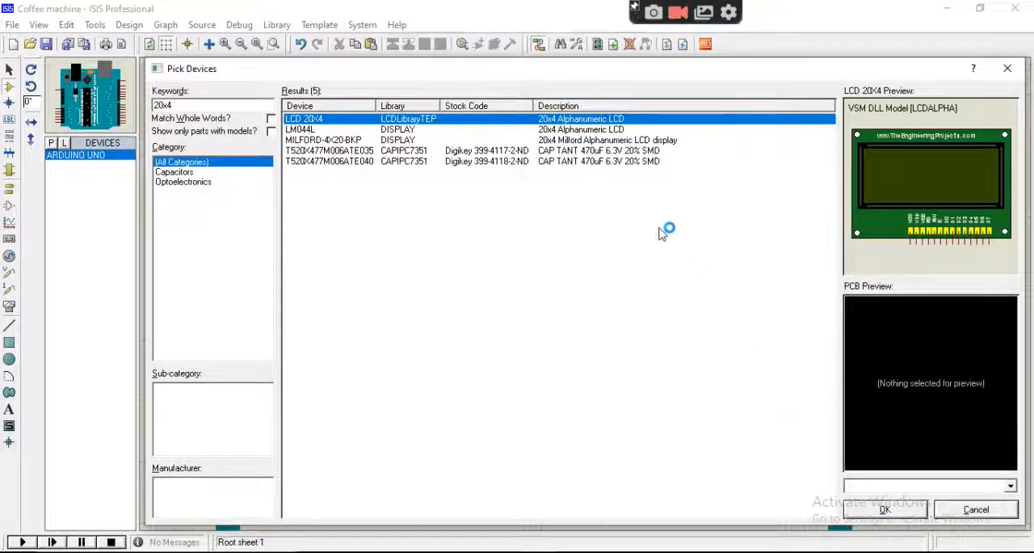
{"action": "mouse_move", "coordinate": [627, 215]}
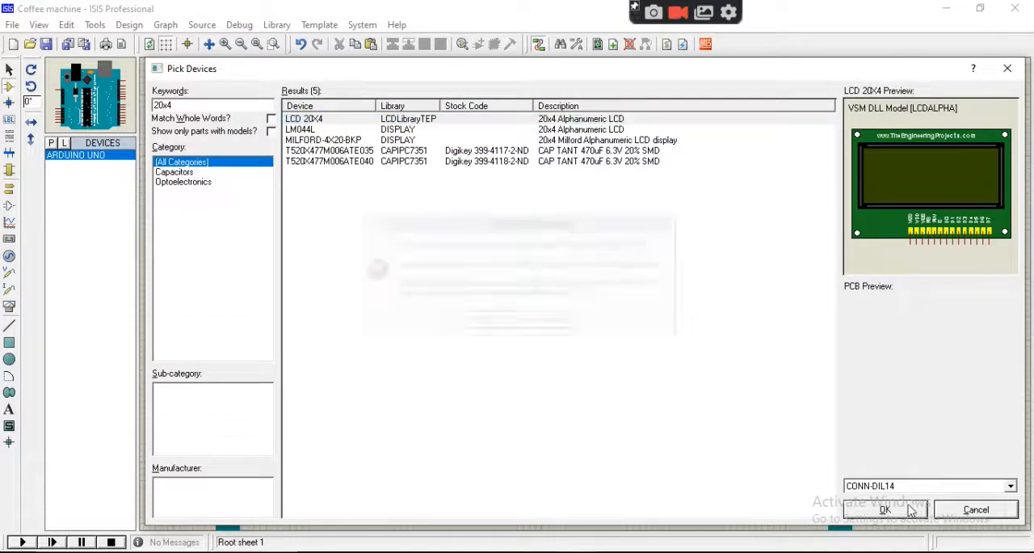
{"action": "left_click", "coordinate": [884, 509]}
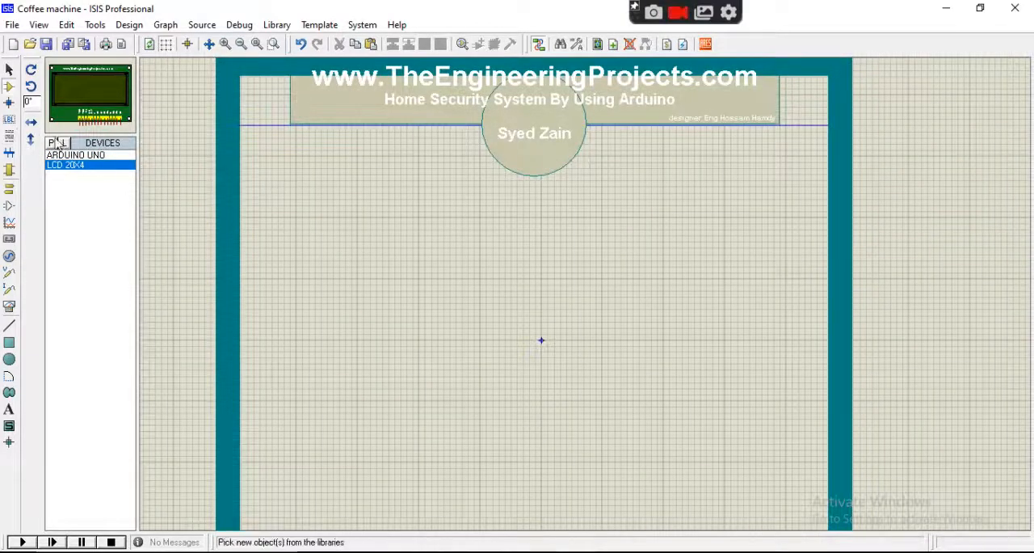
- Add the PCF8574 expander, simple DC motor and push button to the devices list
{"action": "left_click", "coordinate": [52, 143]}
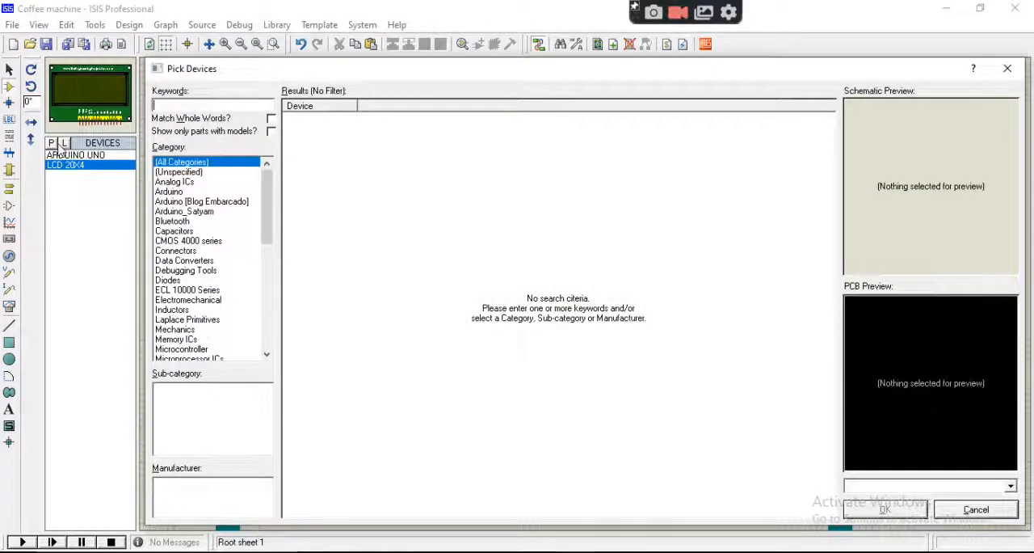
{"action": "type", "text": "pcf8574"}
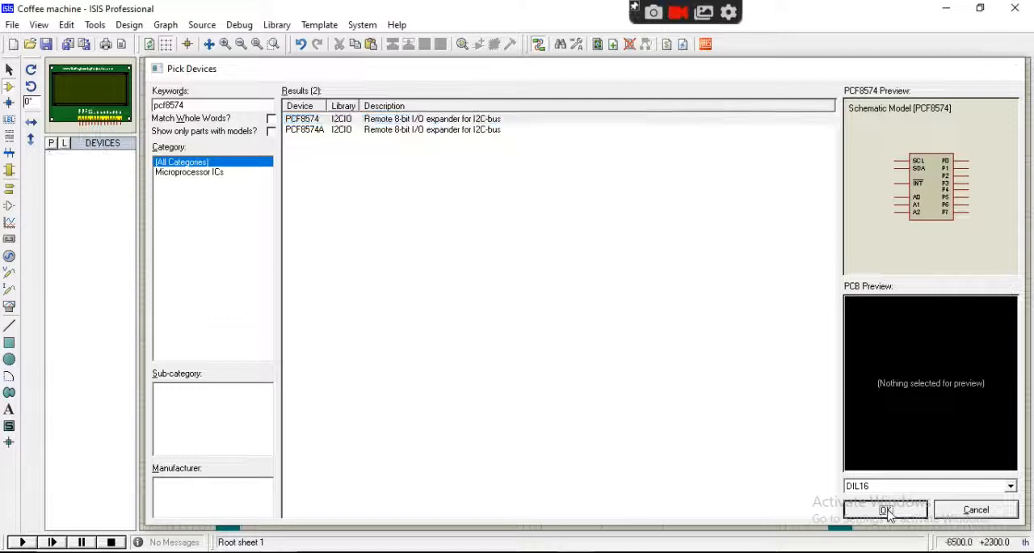
{"action": "left_click", "coordinate": [885, 510]}
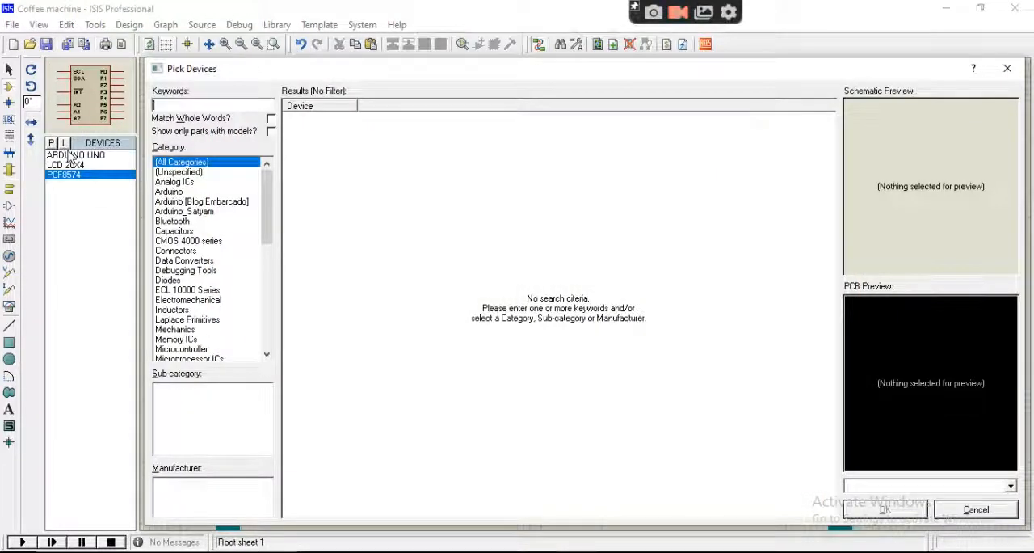
{"action": "type", "text": "motor"}
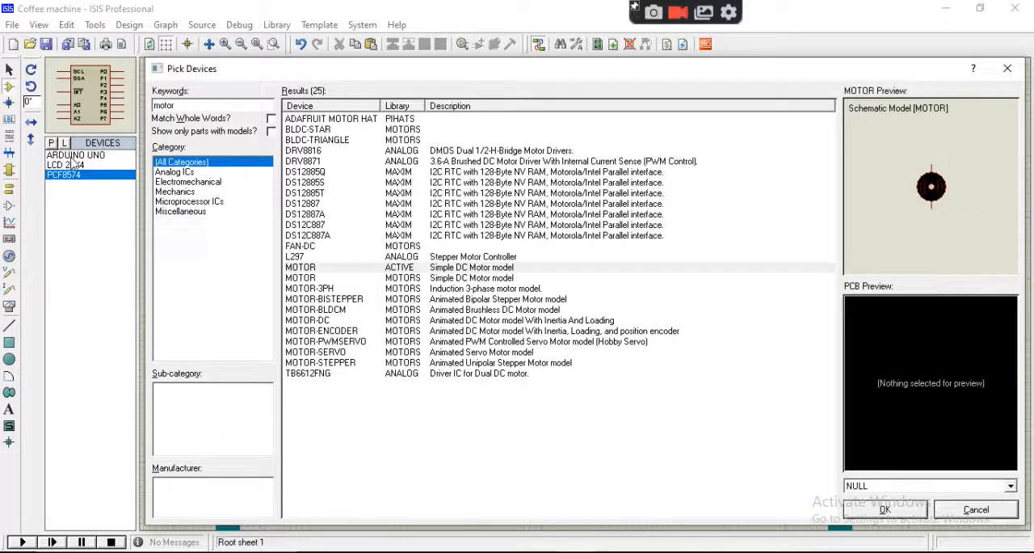
{"action": "left_click", "coordinate": [884, 509]}
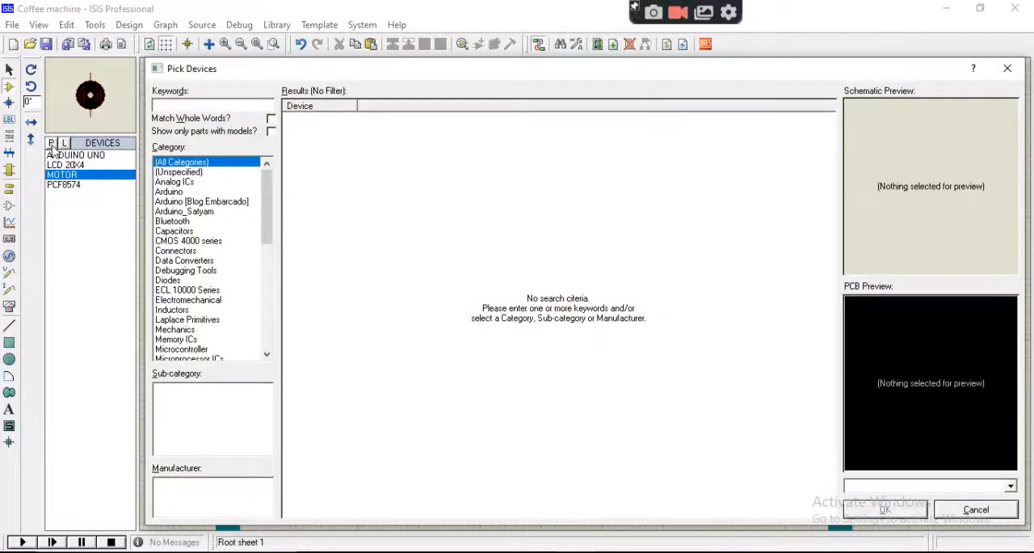
{"action": "type", "text": "bu"}
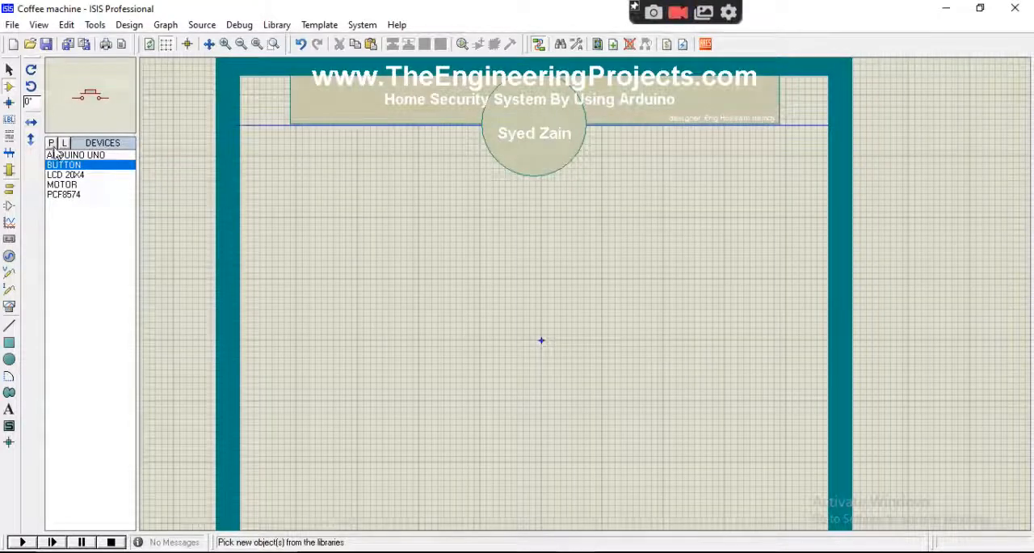
- Place the Arduino Uno and the 20x4 LCD from the Devices list onto the sheet
{"action": "left_click", "coordinate": [76, 155]}
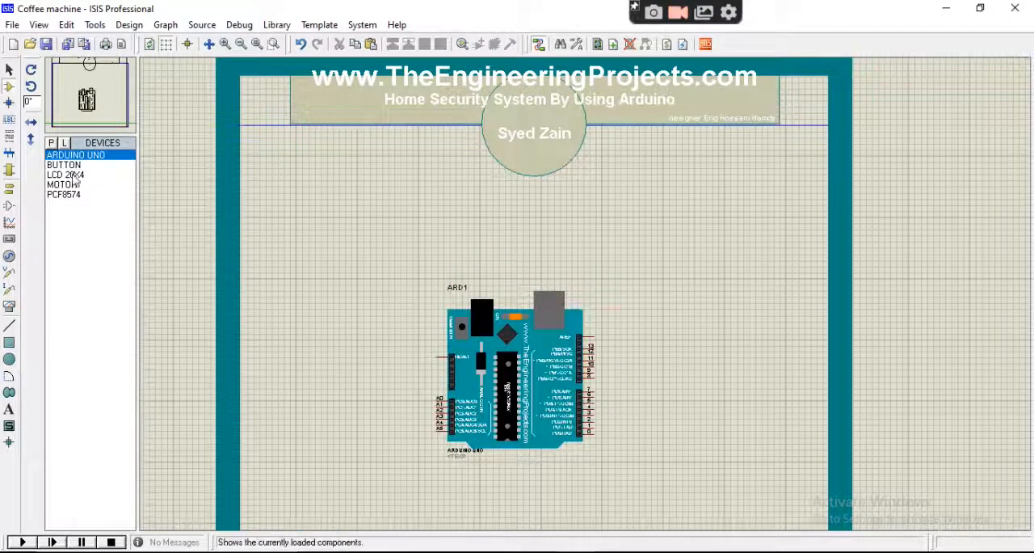
{"action": "left_click", "coordinate": [64, 174]}
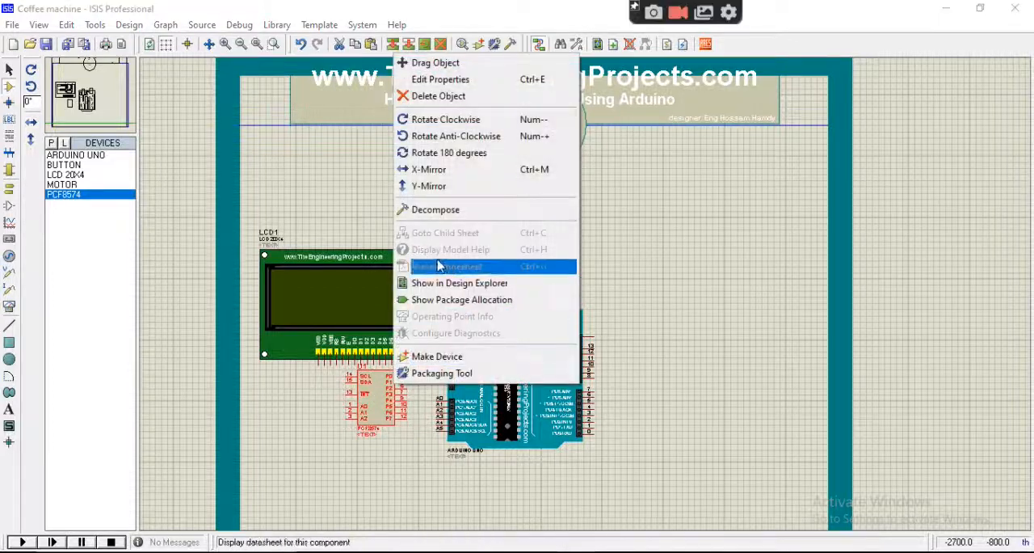
{"action": "left_click", "coordinate": [450, 266]}
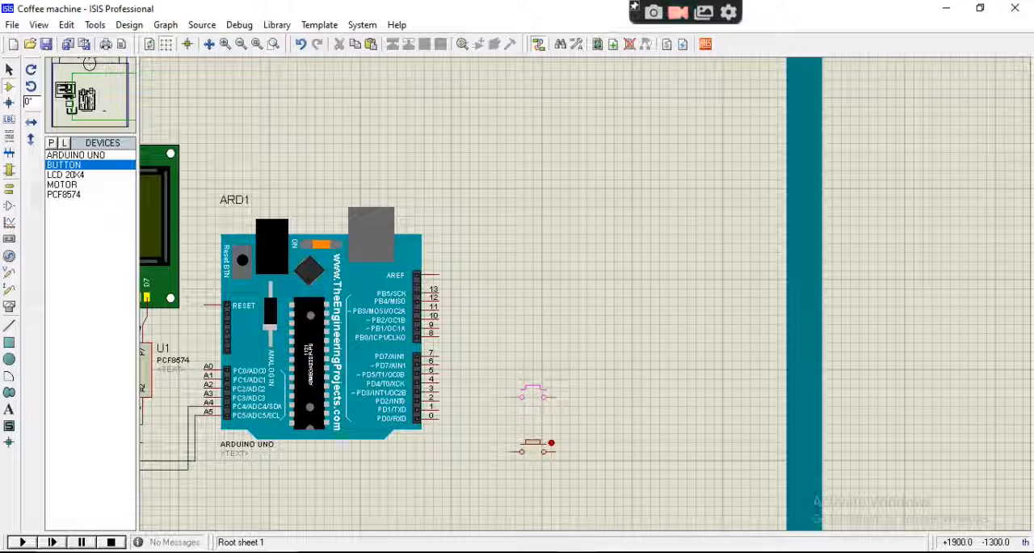
- Place the remaining push buttons in the column beside the Arduino
{"action": "left_click", "coordinate": [533, 394]}
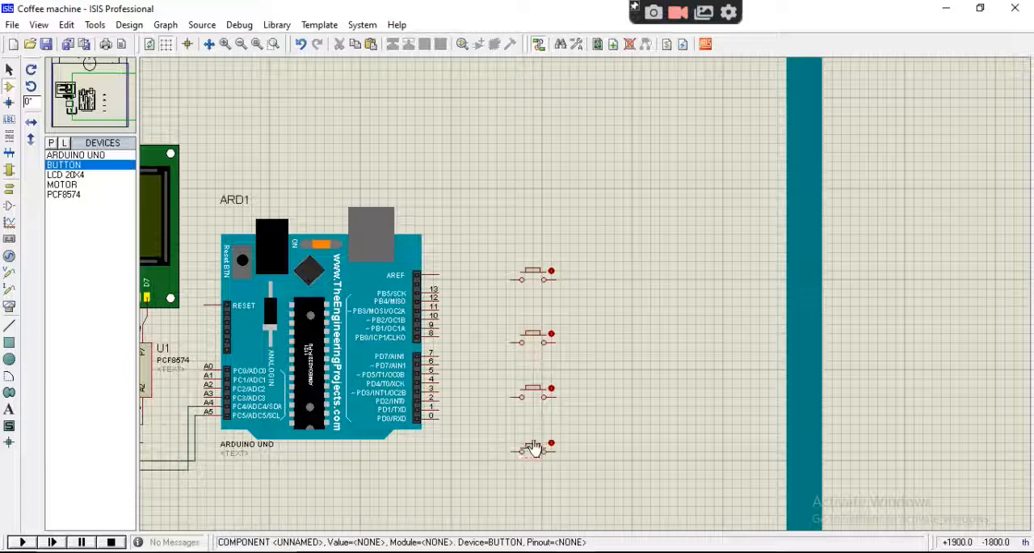
{"action": "left_click", "coordinate": [533, 450]}
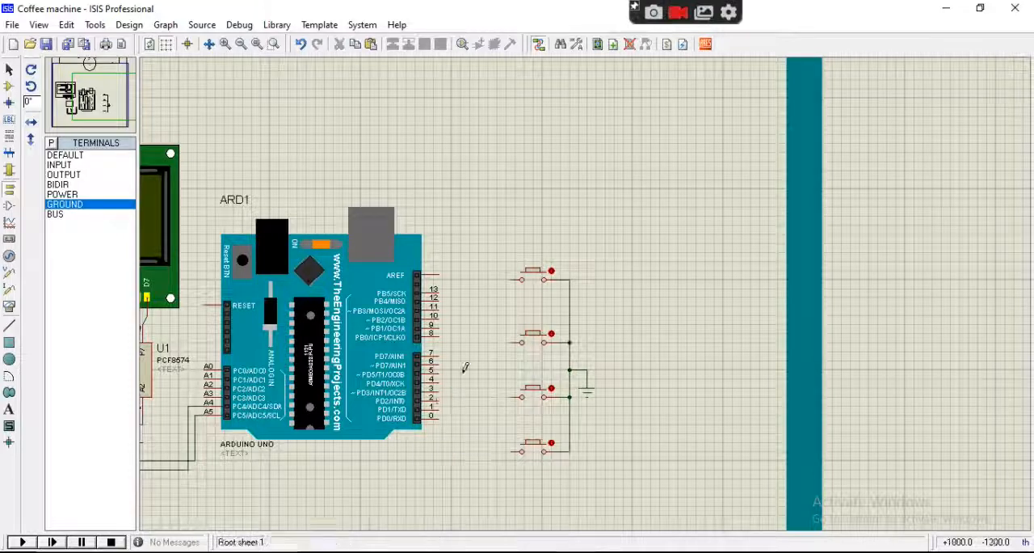
{"action": "mouse_move", "coordinate": [473, 359]}
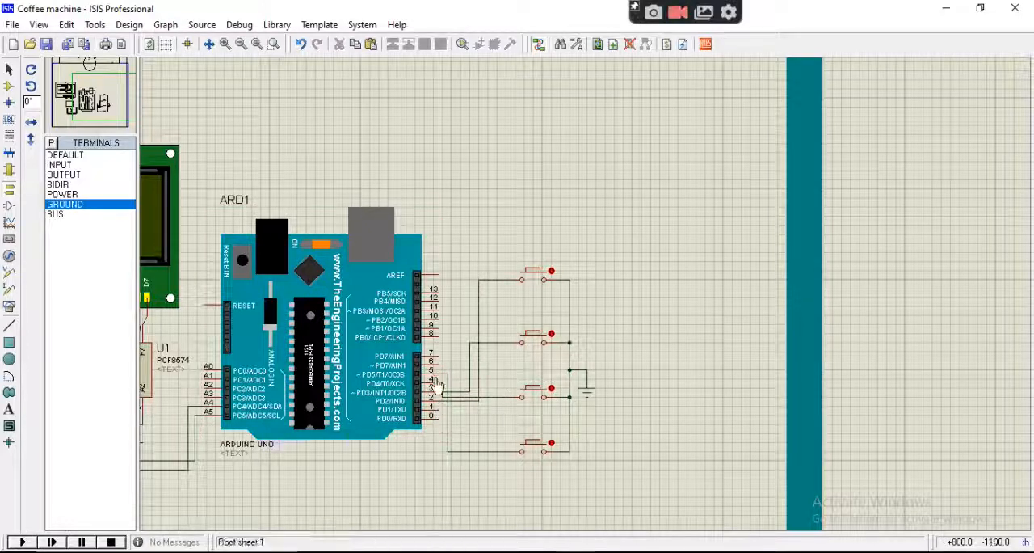
- Set the top push button's Component Reference to LATTE via Edit Properties
{"action": "right_click", "coordinate": [435, 381]}
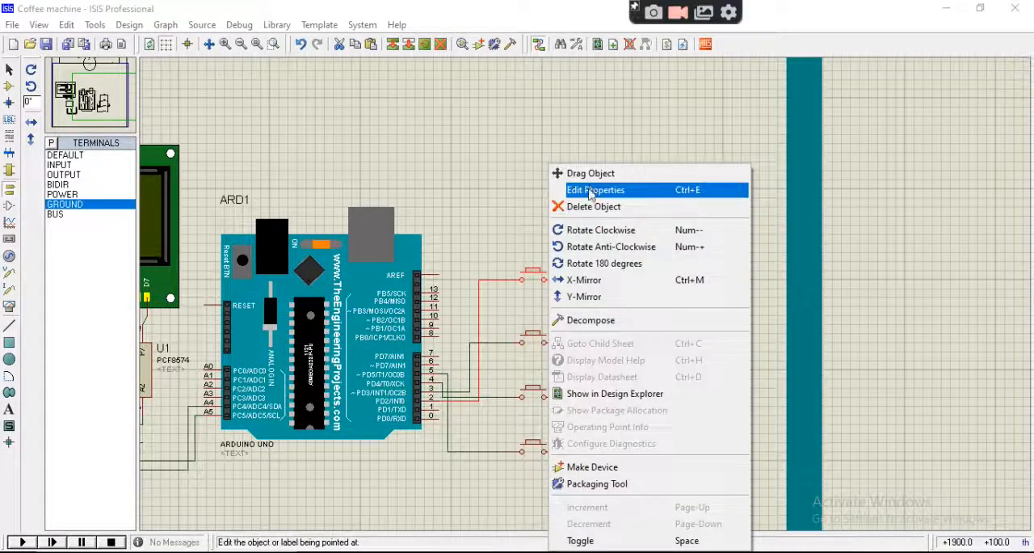
{"action": "left_click", "coordinate": [596, 189]}
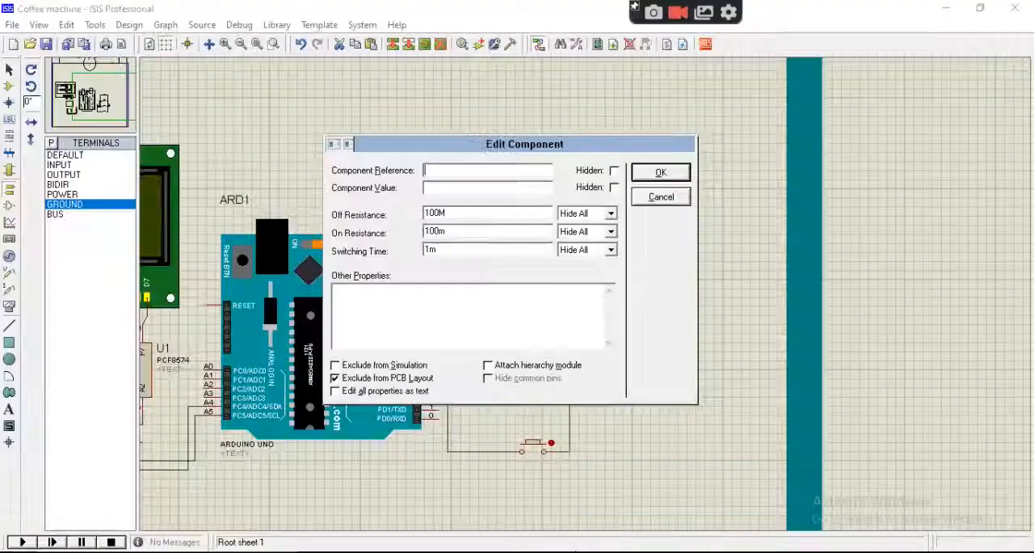
{"action": "type", "text": "LATTE"}
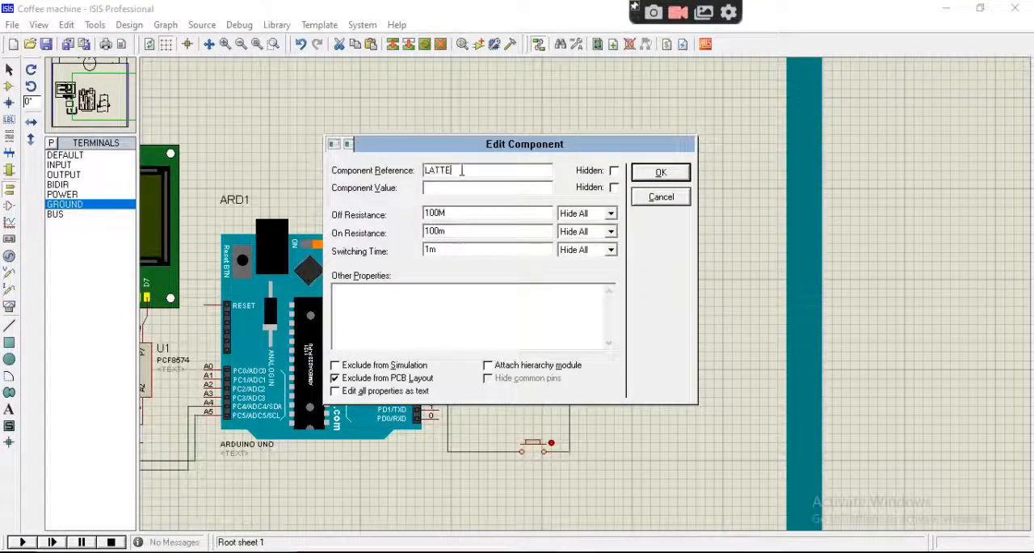
{"action": "left_click", "coordinate": [659, 172]}
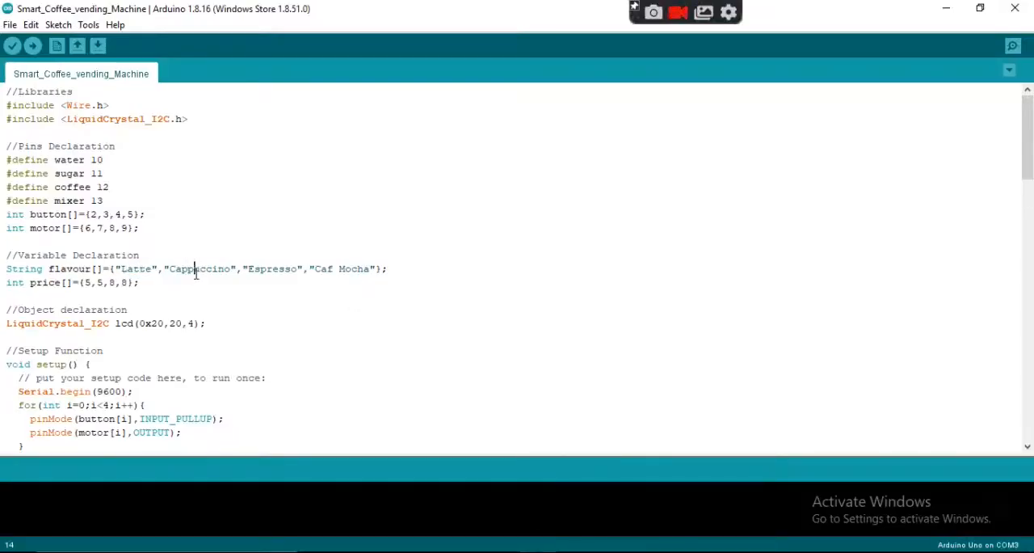
{"action": "double_click", "coordinate": [199, 268]}
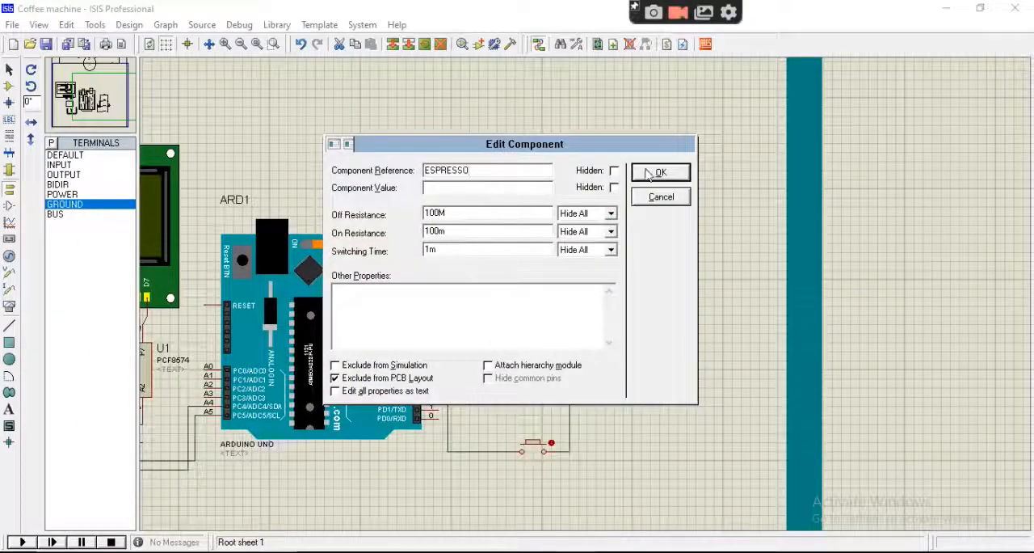
- Confirm the ESPRESSO name and extend the first button's reference to LATTE BUTTON
{"action": "left_click", "coordinate": [660, 172]}
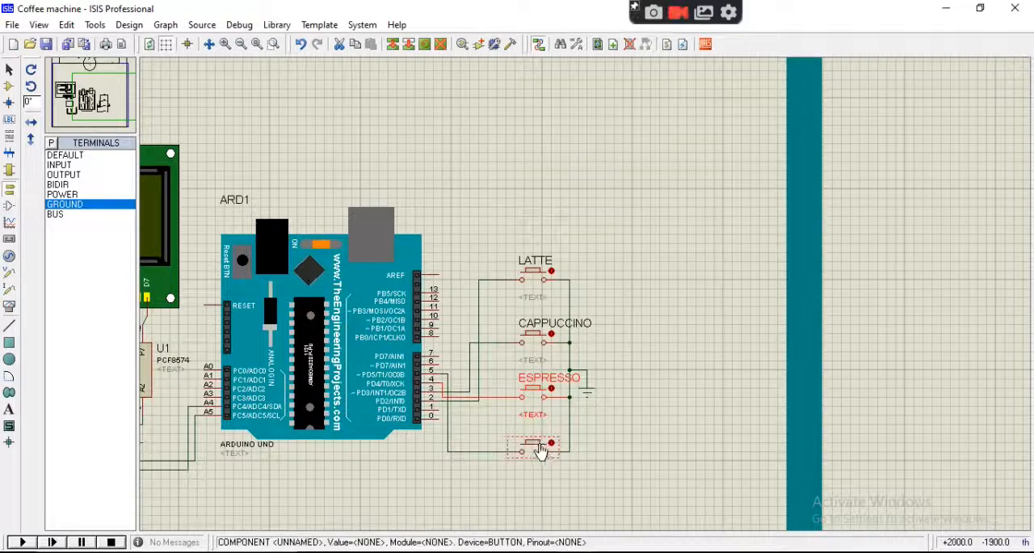
{"action": "double_click", "coordinate": [534, 449]}
{"action": "type", "text": "CAF MOCHA"}
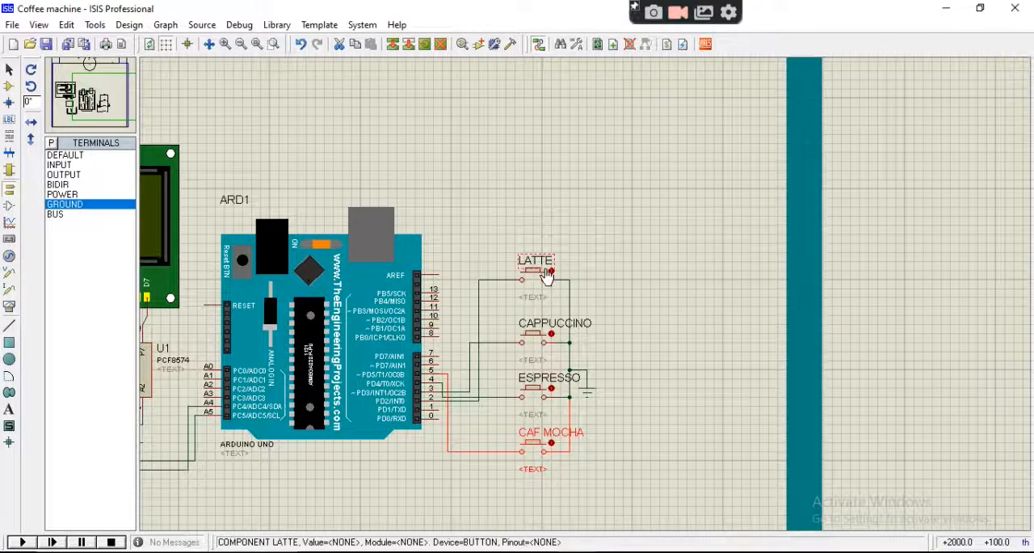
{"action": "double_click", "coordinate": [535, 269]}
{"action": "type", "text": "LATTE B"}
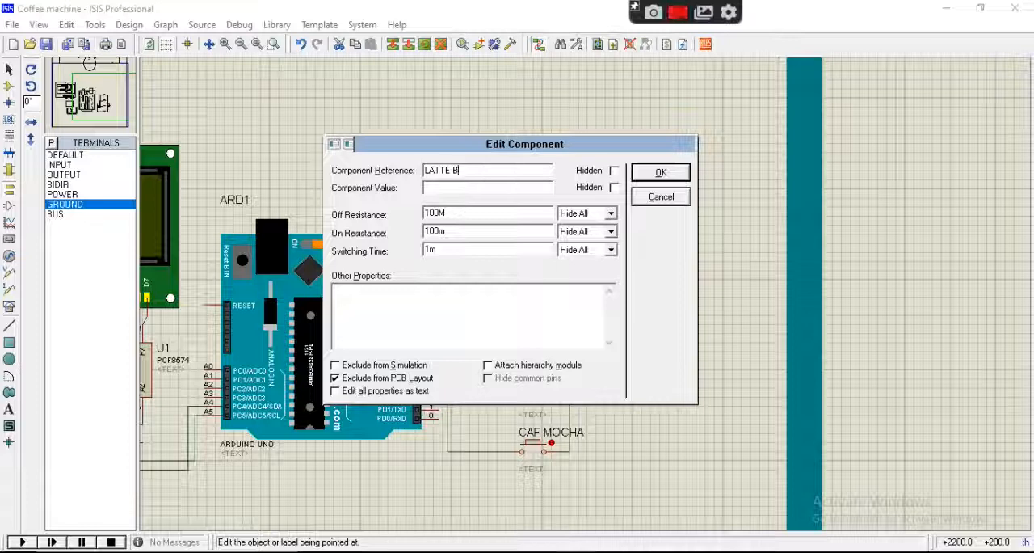
{"action": "type", "text": "UTTON"}
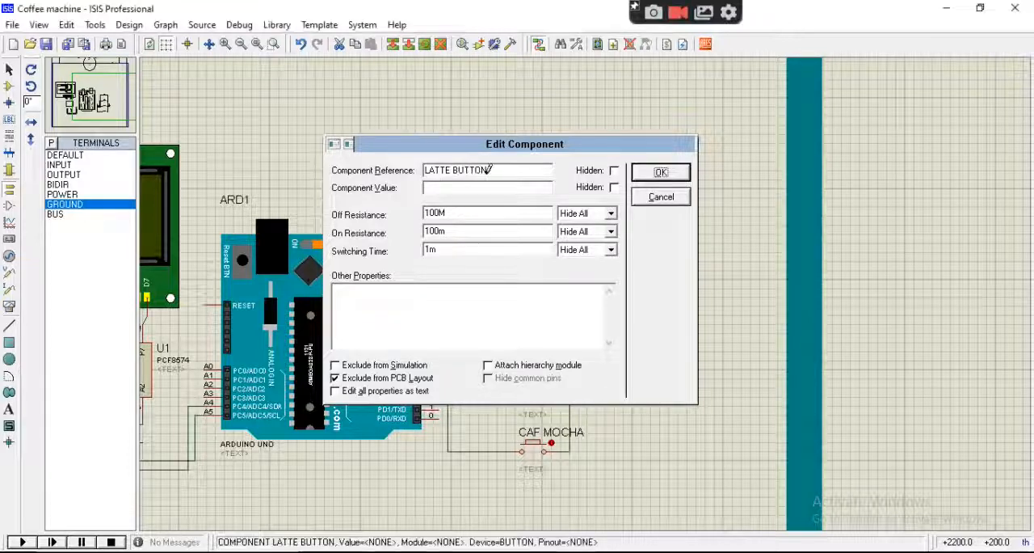
{"action": "left_click", "coordinate": [660, 171]}
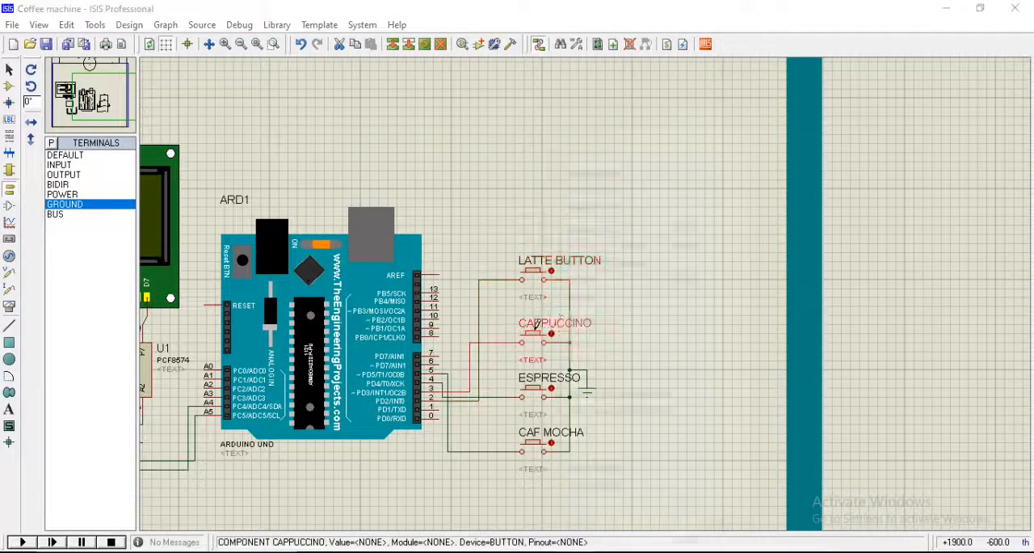
- Rename the next buttons to CAPPUCCINO BUTTON and ESPRESSO BUTTON
{"action": "double_click", "coordinate": [538, 334]}
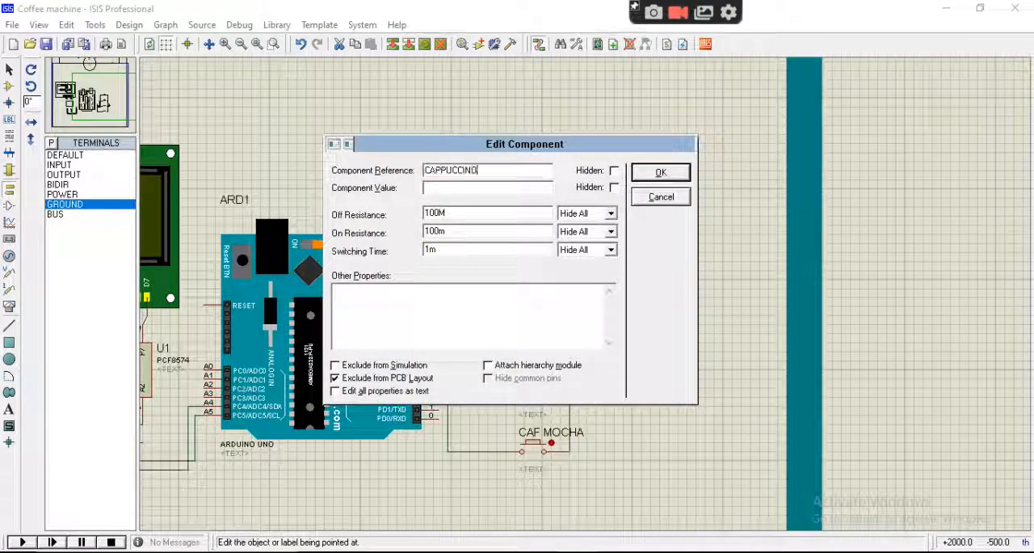
{"action": "type", "text": "BUTTON"}
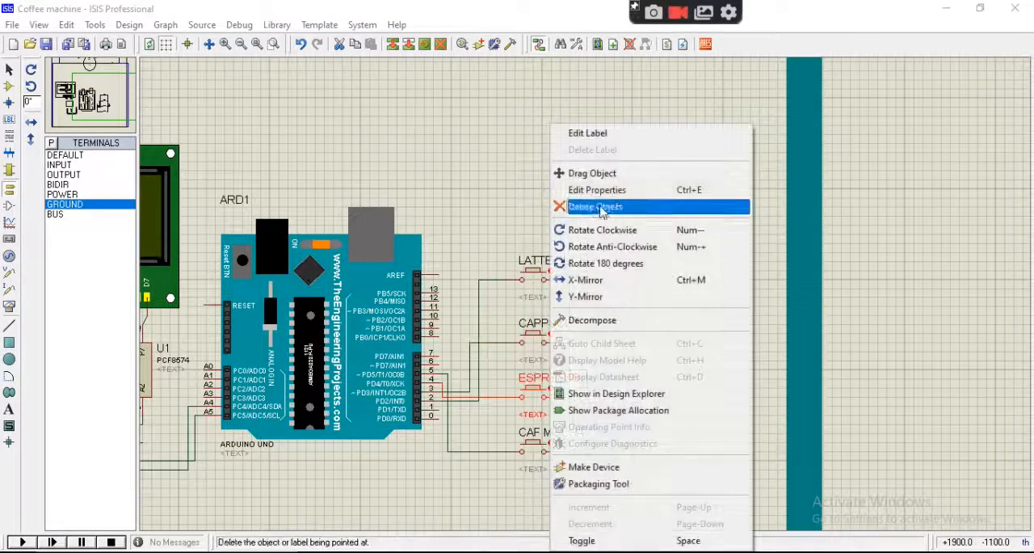
{"action": "left_click", "coordinate": [598, 189]}
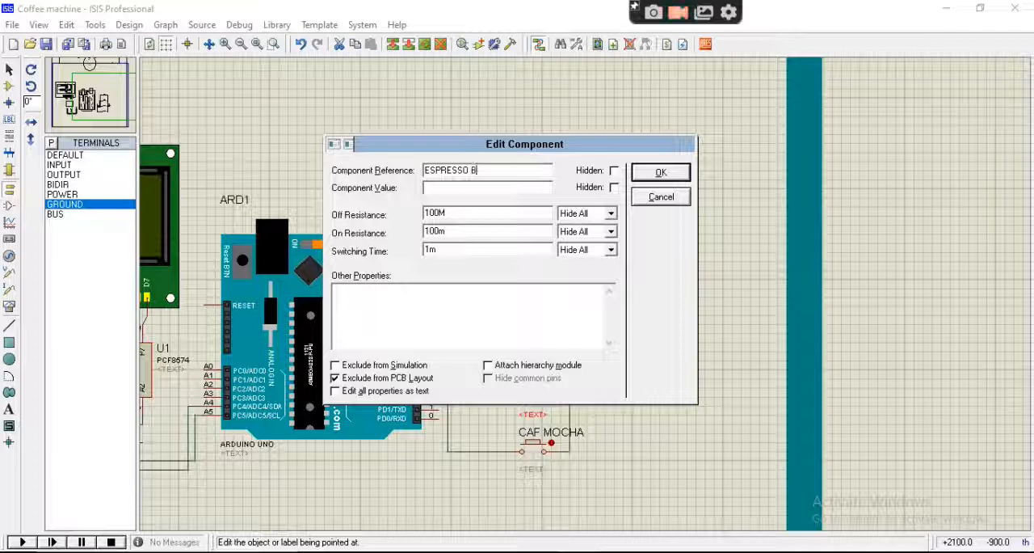
{"action": "left_click", "coordinate": [659, 171]}
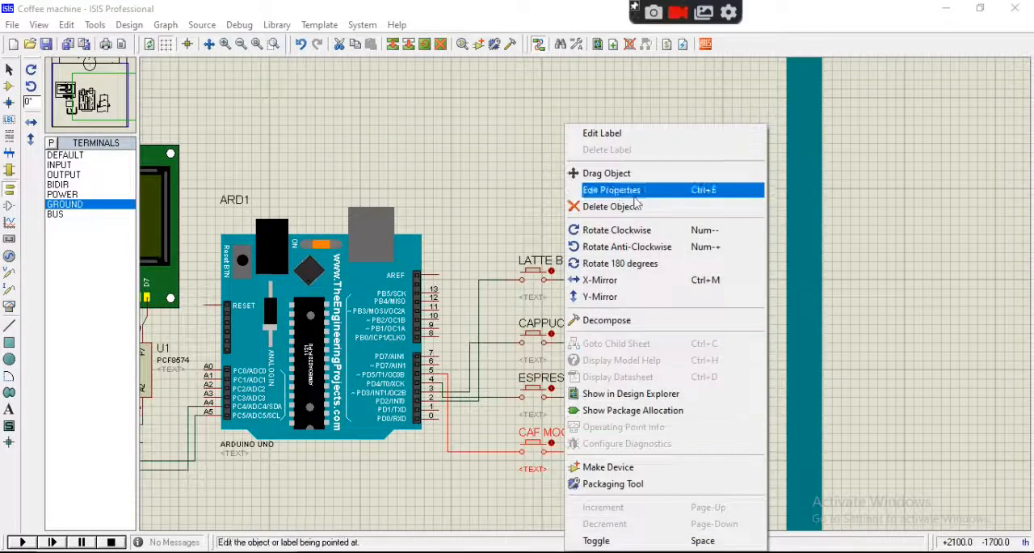
- Rename the bottom button to CAF MOCHA BUTTON
{"action": "left_click", "coordinate": [612, 190]}
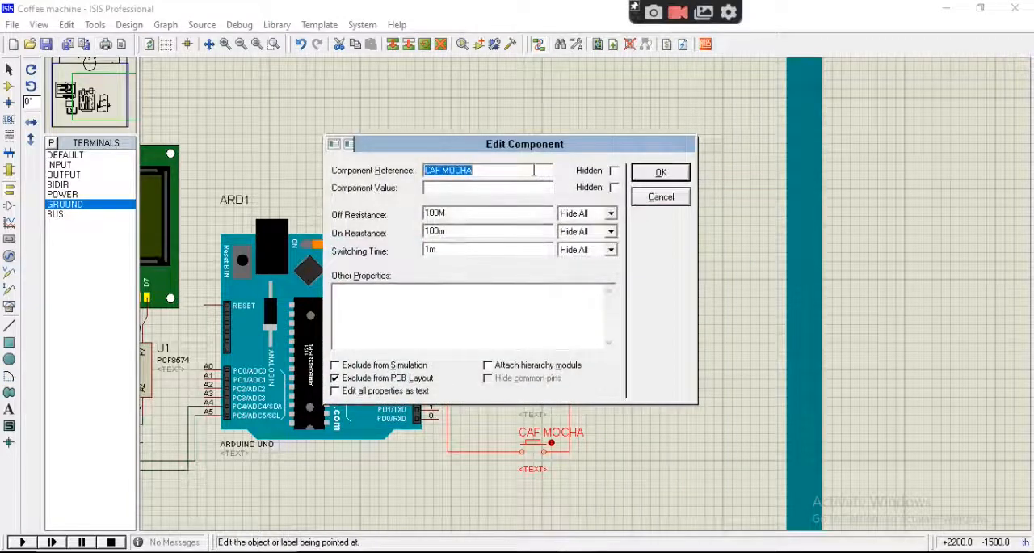
{"action": "type", "text": "BUTTON"}
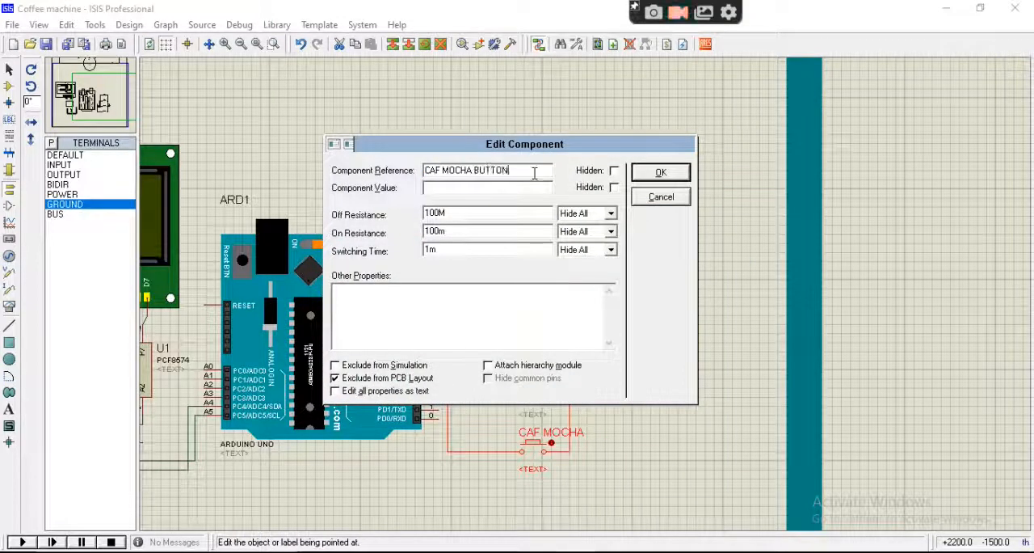
{"action": "left_click", "coordinate": [660, 172]}
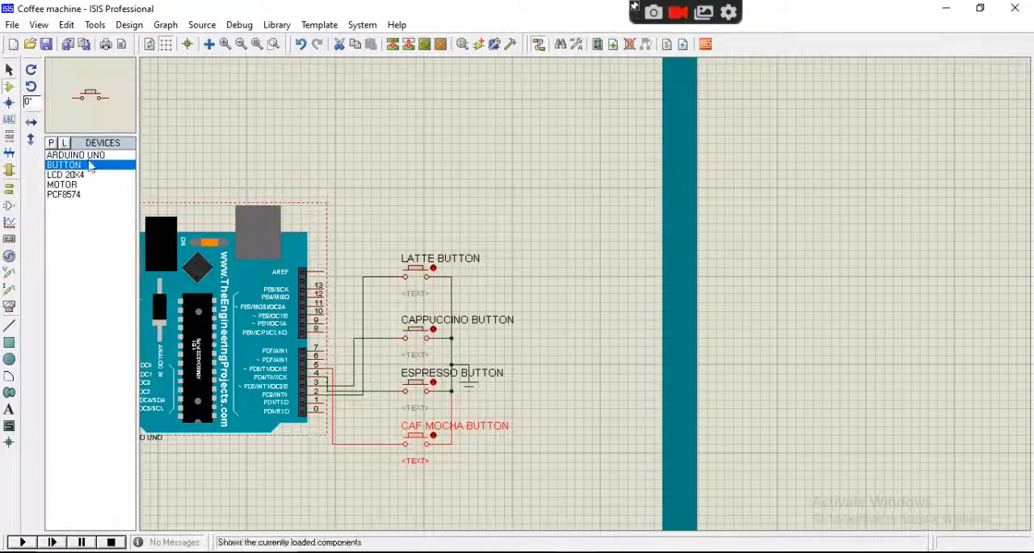
- Select the MOTOR device and bring it onto the canvas for placement
{"action": "left_click", "coordinate": [61, 184]}
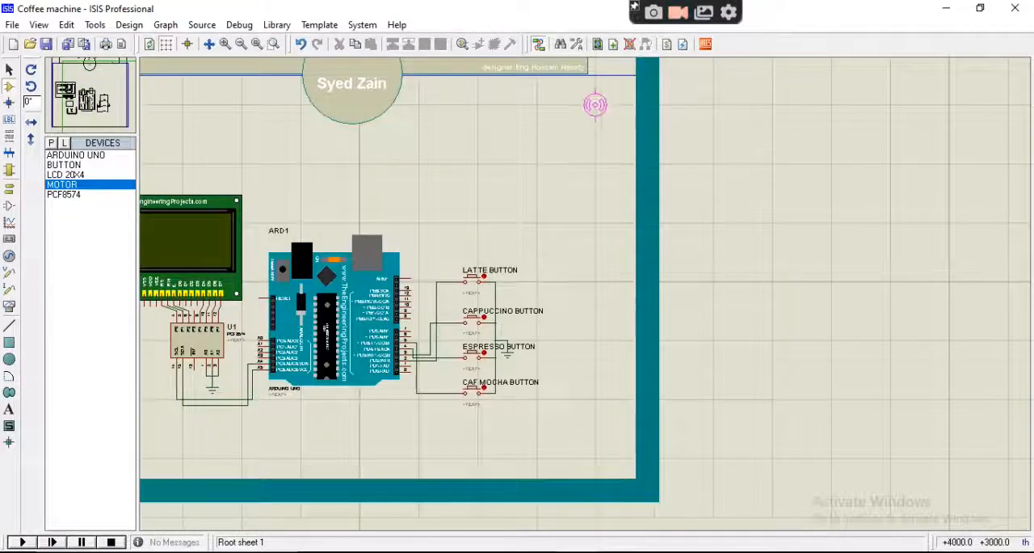
{"action": "right_click", "coordinate": [589, 147]}
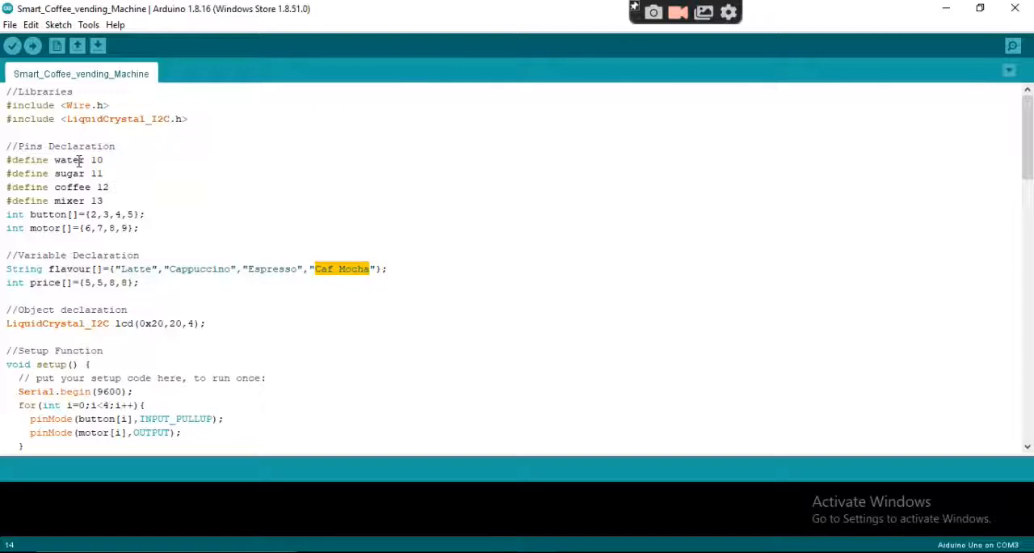
{"action": "mouse_move", "coordinate": [213, 278]}
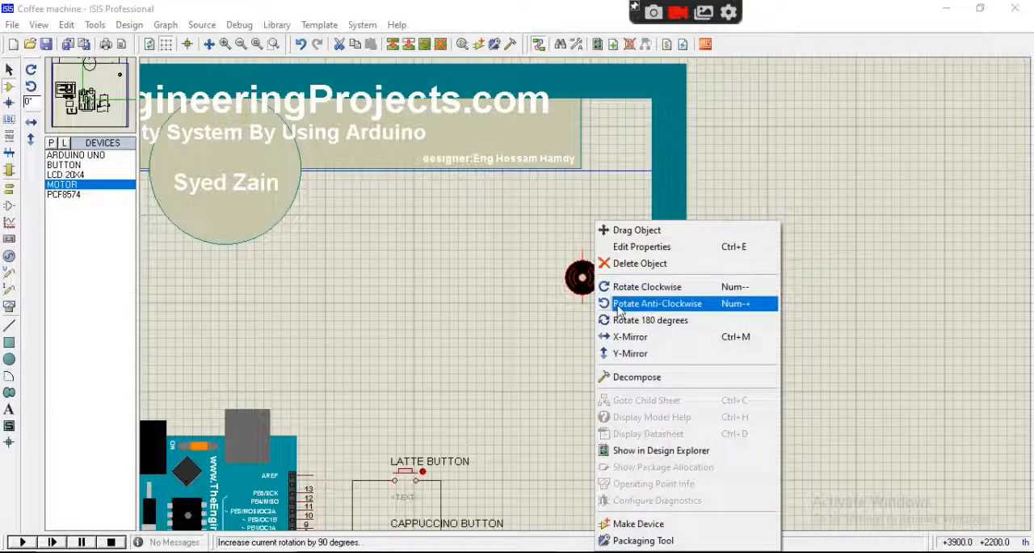
- Rotate and flip the first motors in the column to a common orientation
{"action": "left_click", "coordinate": [657, 303]}
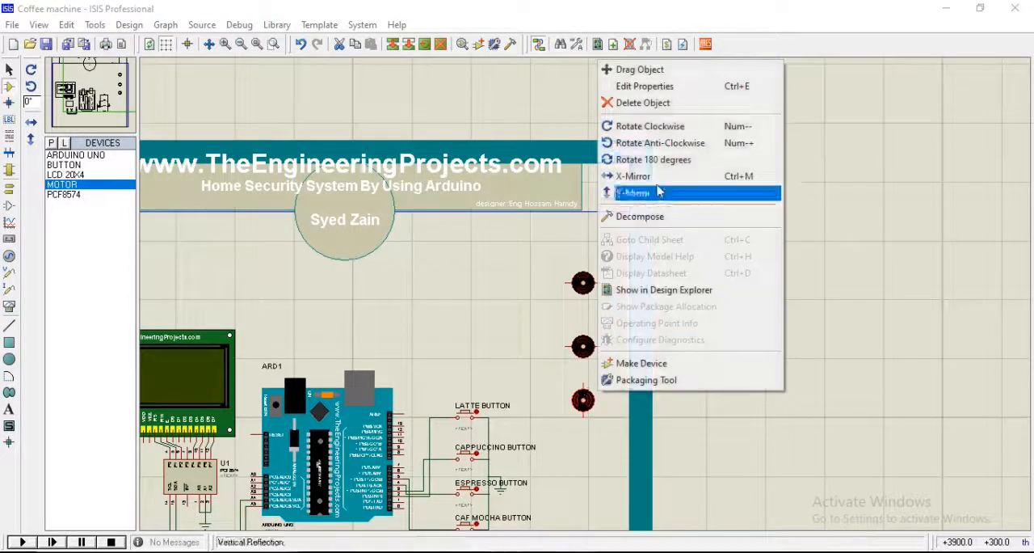
{"action": "left_click", "coordinate": [634, 193]}
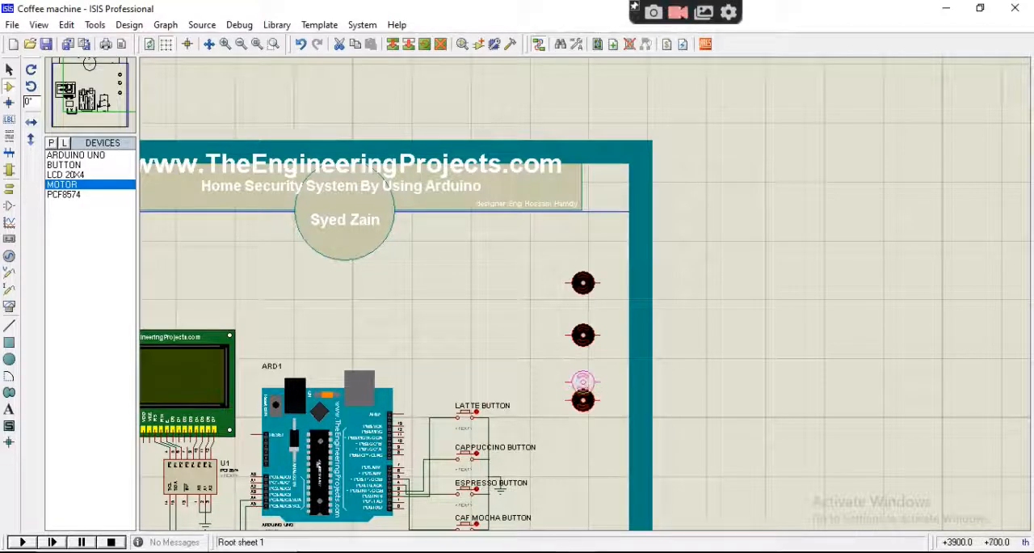
{"action": "double_click", "coordinate": [583, 388]}
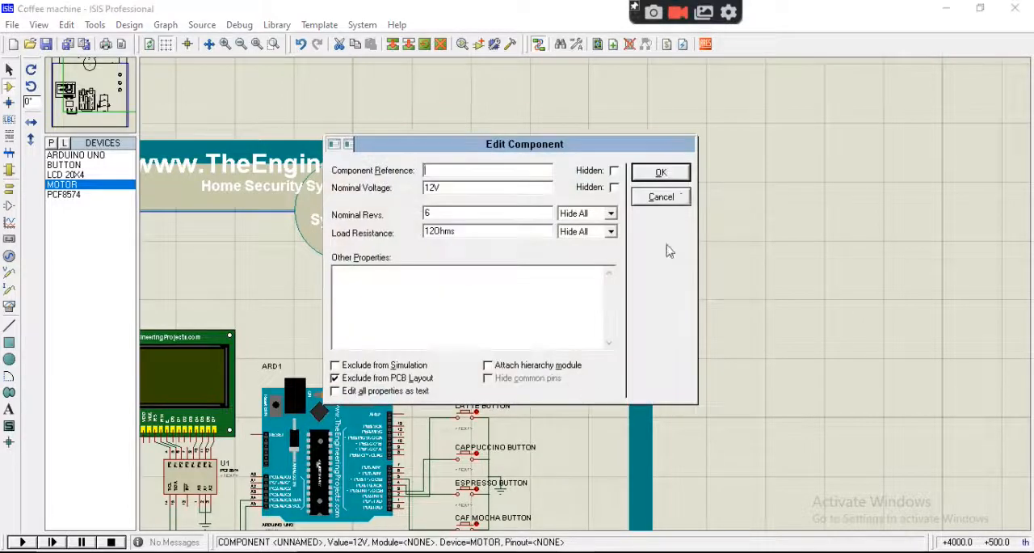
{"action": "left_click", "coordinate": [660, 171]}
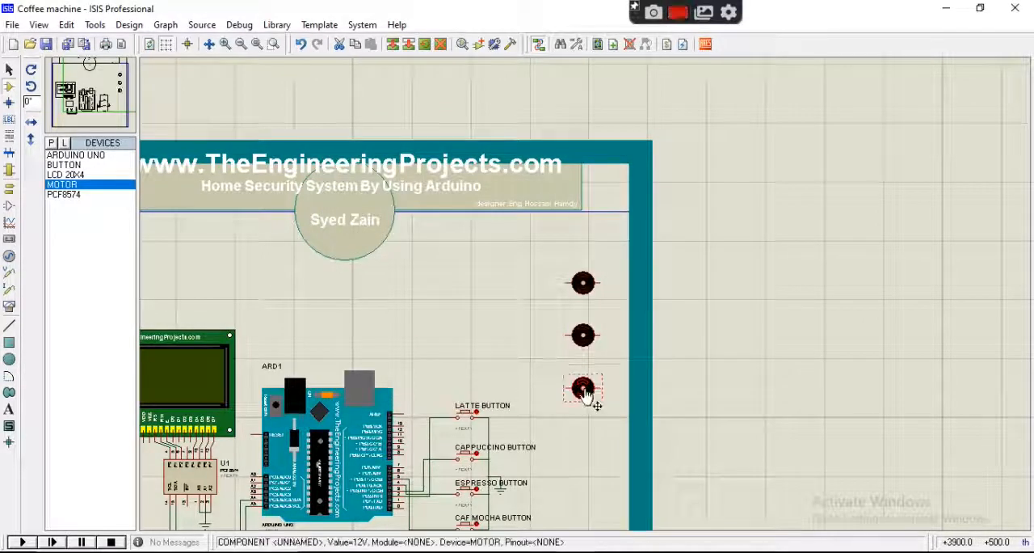
{"action": "right_click", "coordinate": [583, 389]}
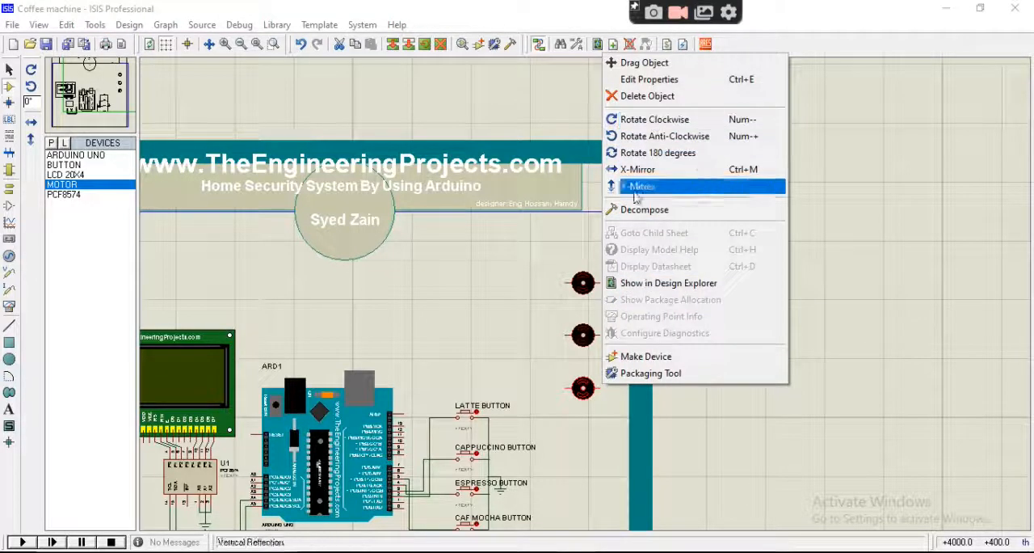
{"action": "left_click", "coordinate": [640, 186]}
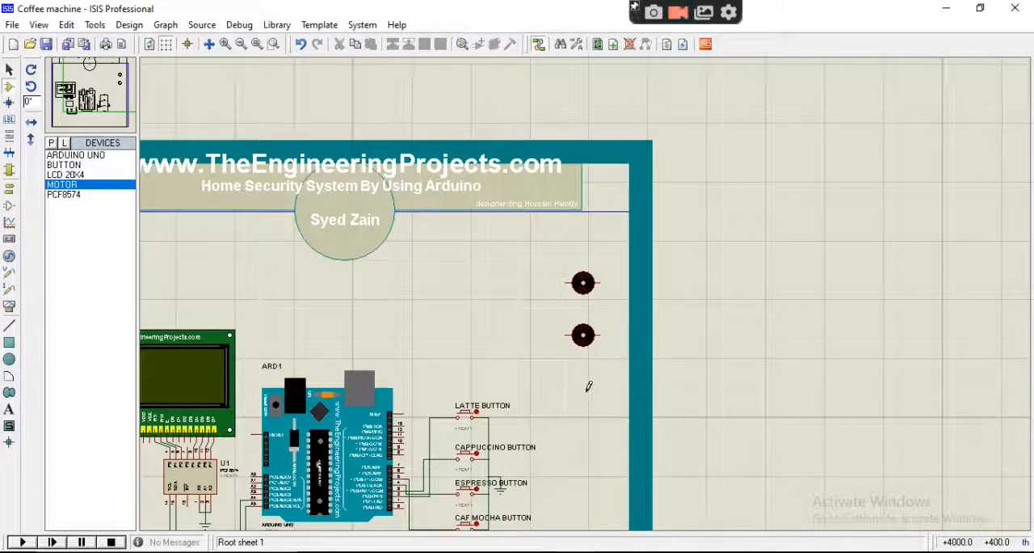
{"action": "right_click", "coordinate": [582, 333]}
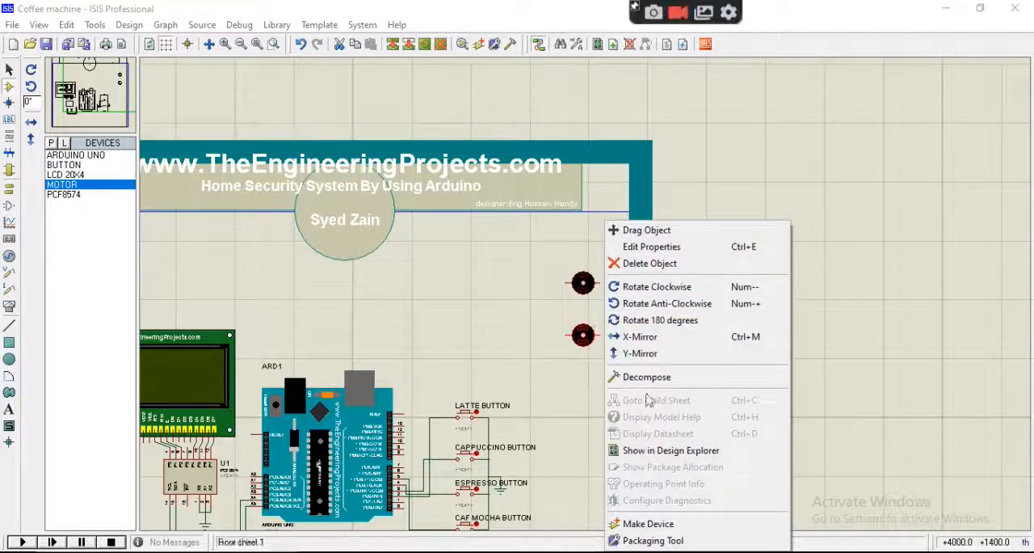
{"action": "mouse_move", "coordinate": [667, 303]}
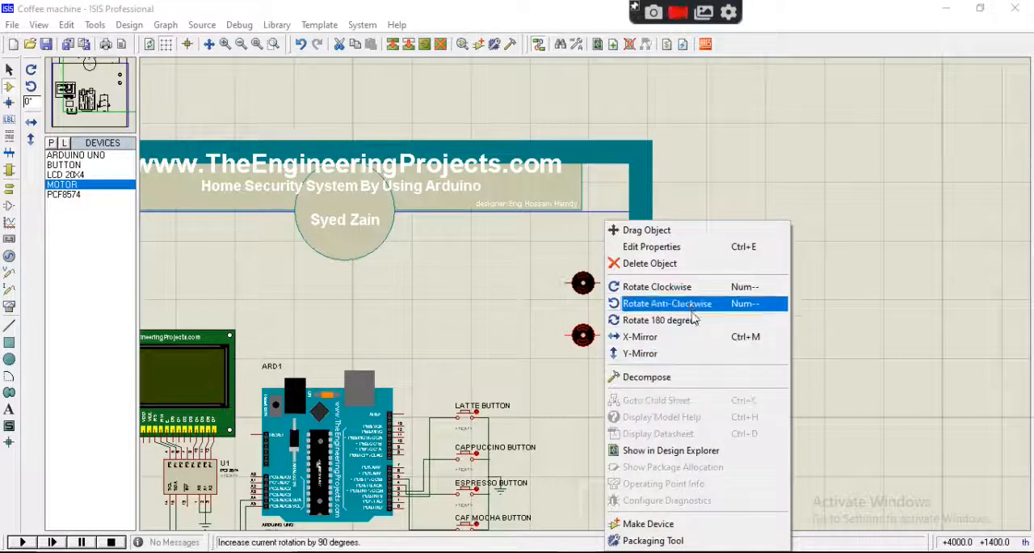
{"action": "left_click", "coordinate": [667, 303]}
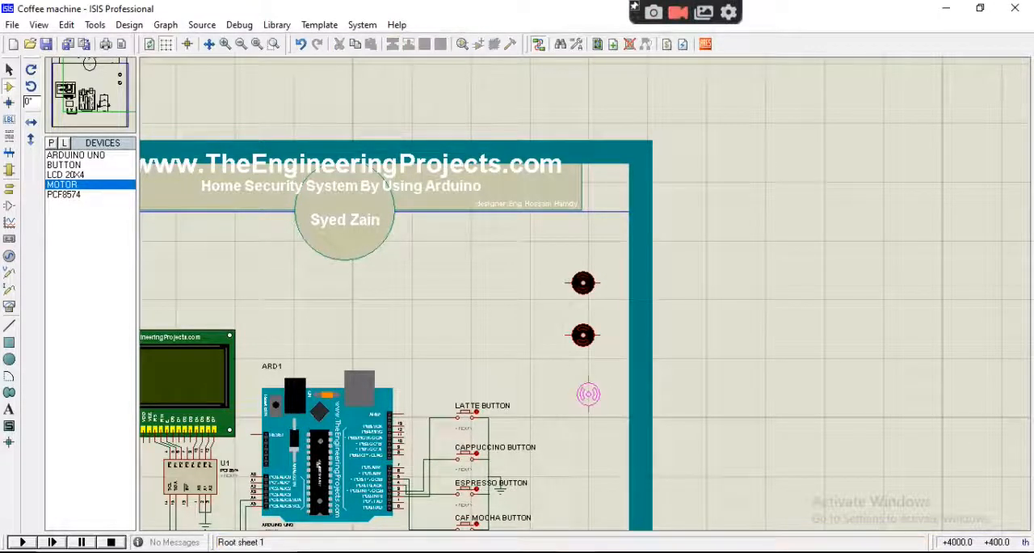
- Rotate the third to sixth motors a quarter turn to match the column's orientation
{"action": "right_click", "coordinate": [588, 395]}
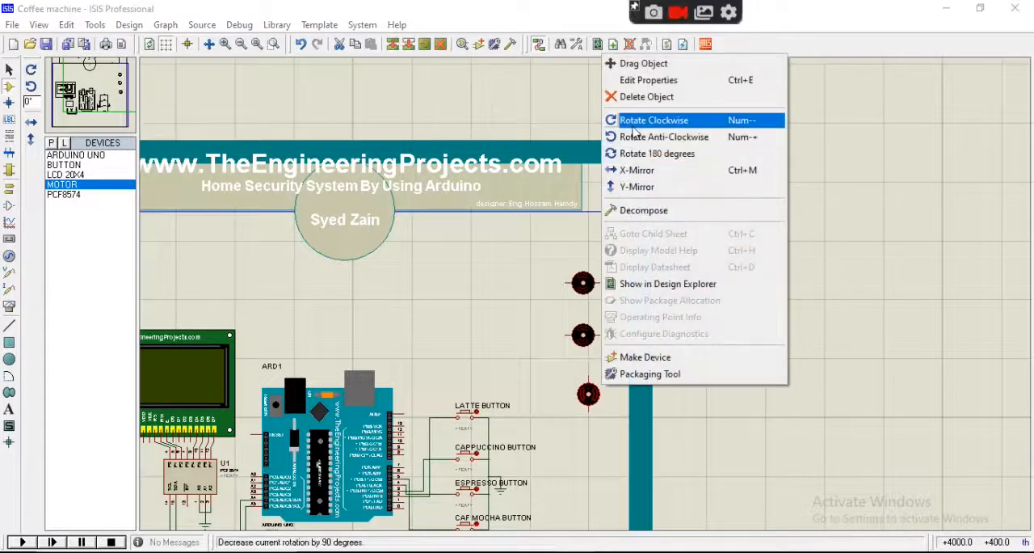
{"action": "left_click", "coordinate": [654, 119]}
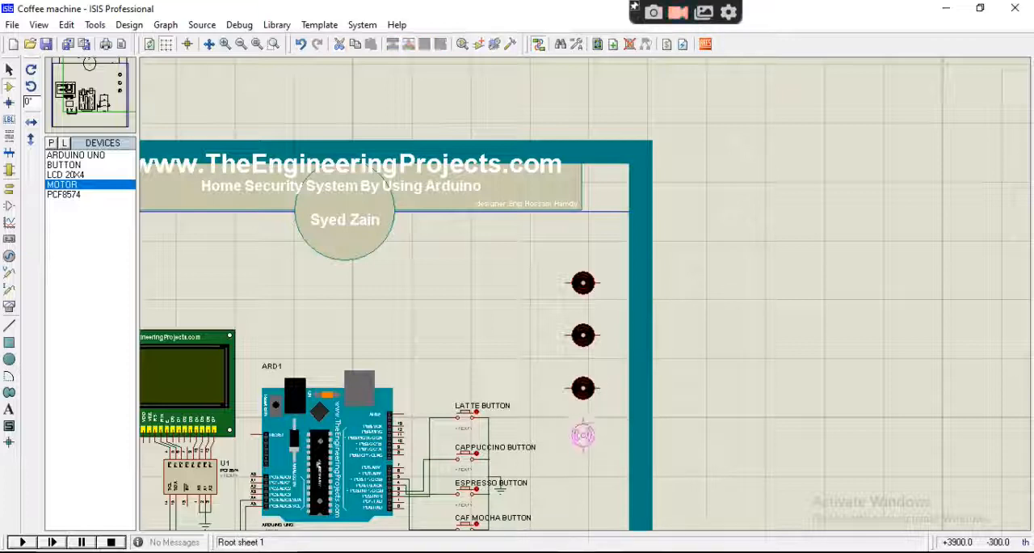
{"action": "right_click", "coordinate": [581, 437]}
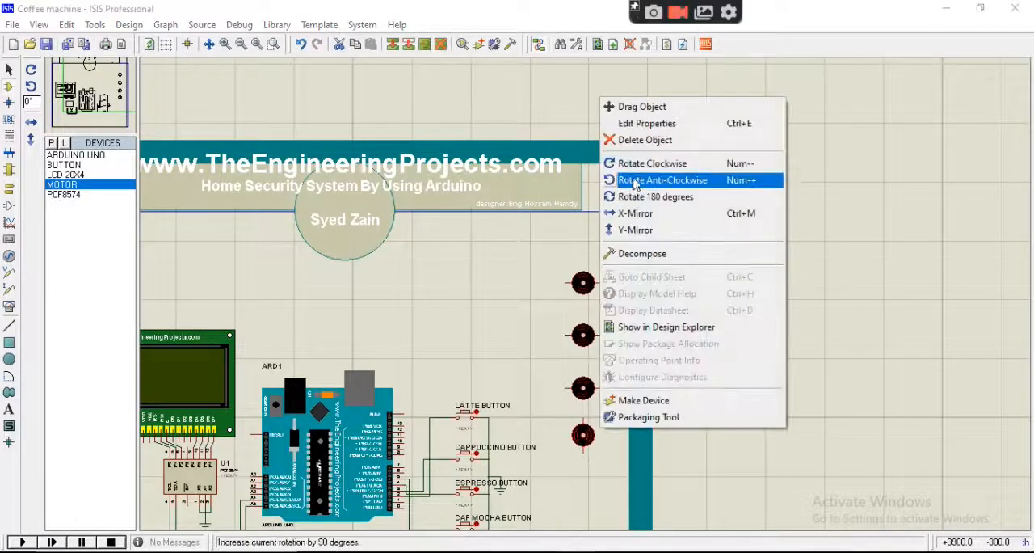
{"action": "left_click", "coordinate": [664, 179]}
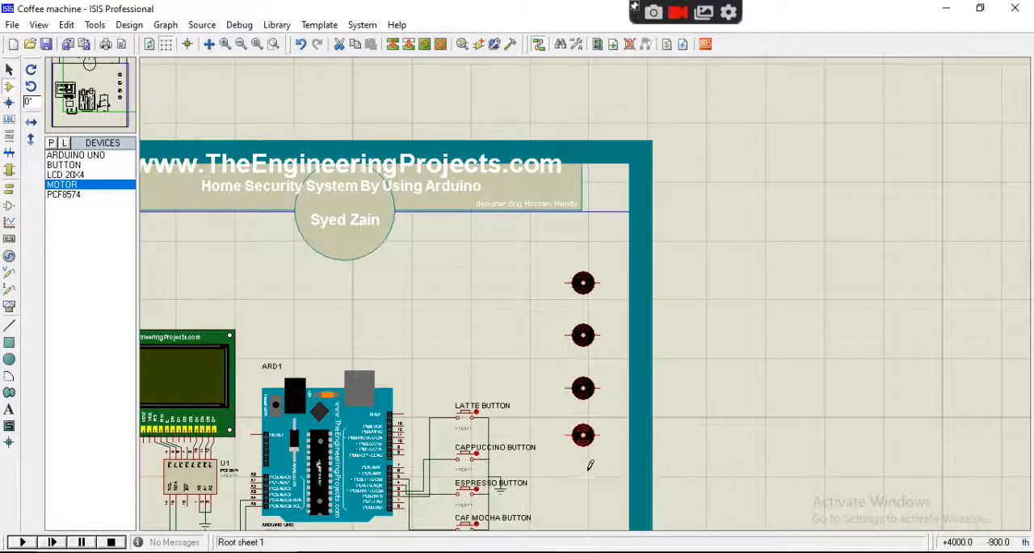
{"action": "scroll", "scroll_direction": "down", "scroll_amount": 3}
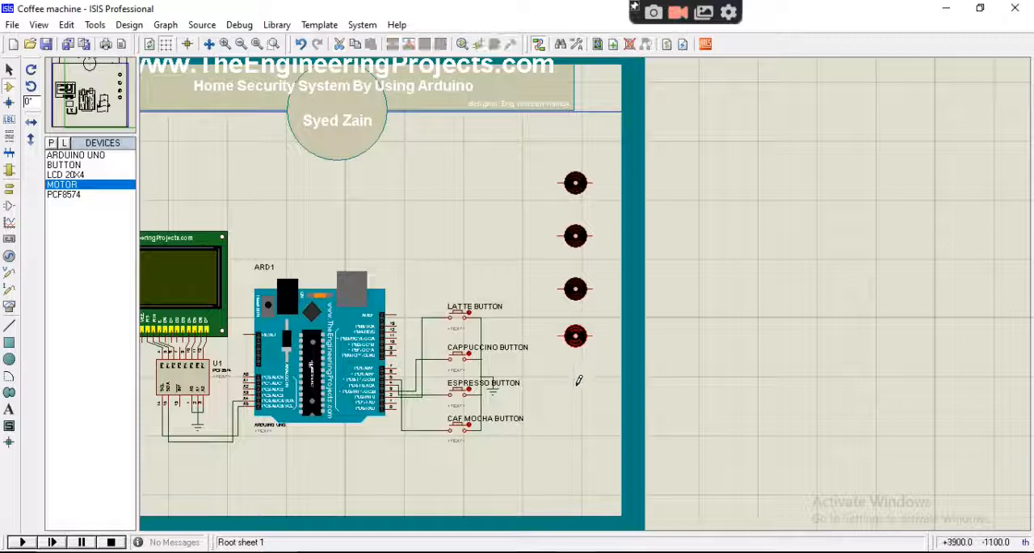
{"action": "right_click", "coordinate": [575, 383]}
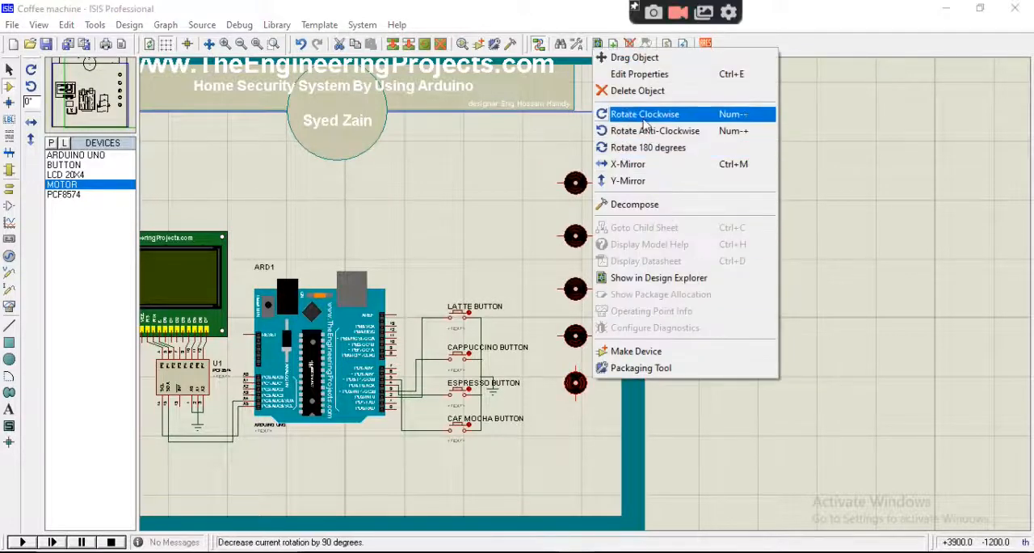
{"action": "left_click", "coordinate": [645, 113]}
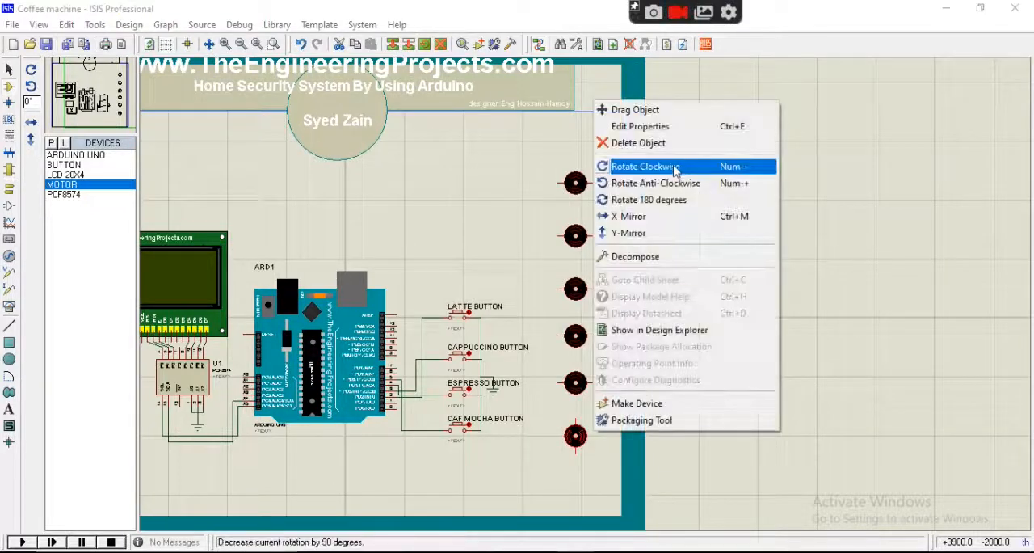
{"action": "left_click", "coordinate": [645, 165]}
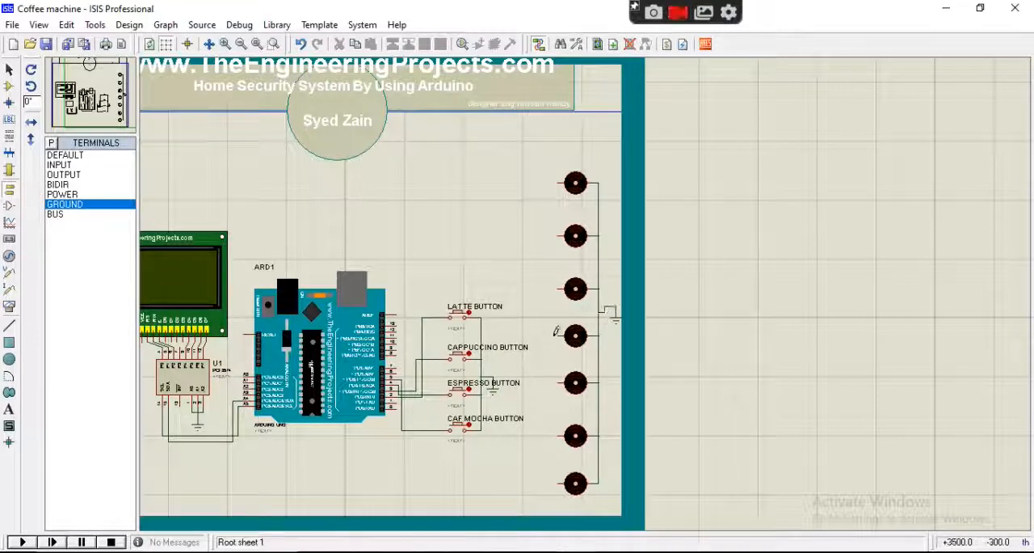
- Name the top two motors WATER and SUGAR
{"action": "left_click", "coordinate": [575, 183]}
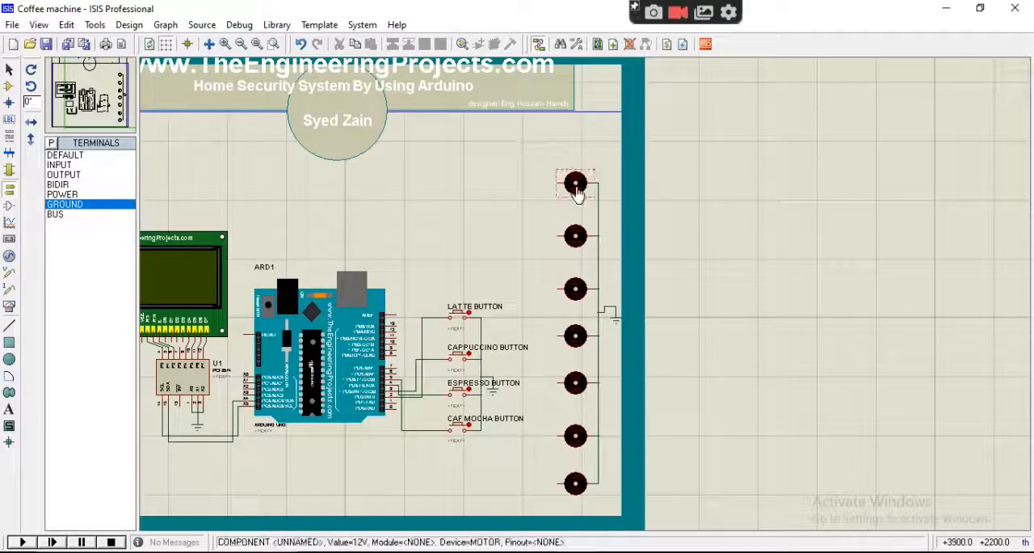
{"action": "double_click", "coordinate": [575, 184]}
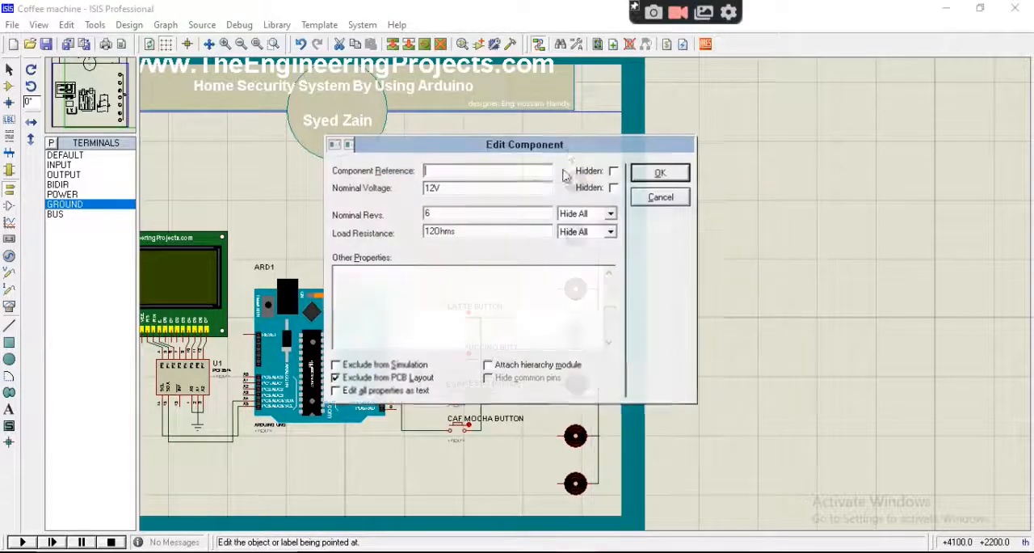
{"action": "type", "text": "WATER"}
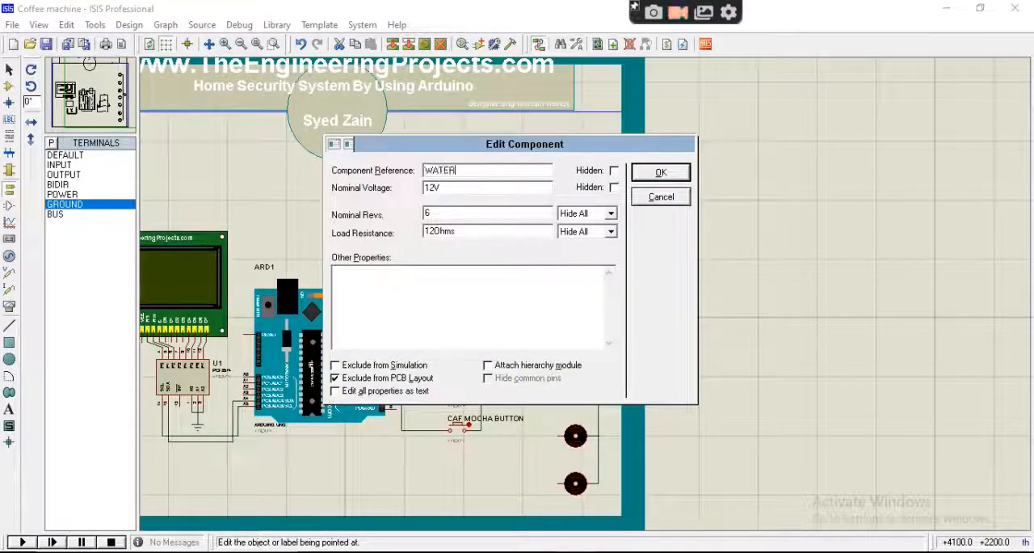
{"action": "left_click", "coordinate": [659, 171]}
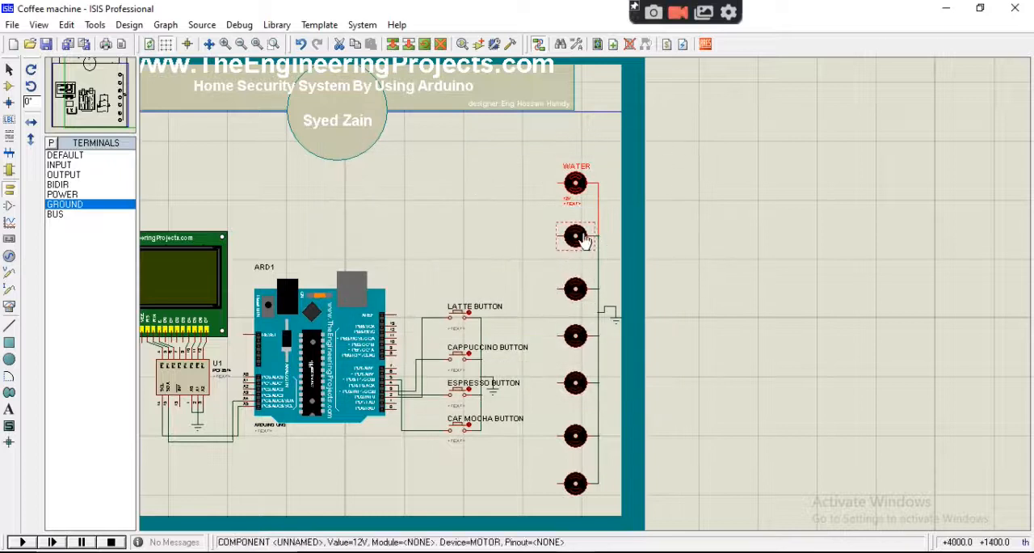
{"action": "double_click", "coordinate": [575, 235]}
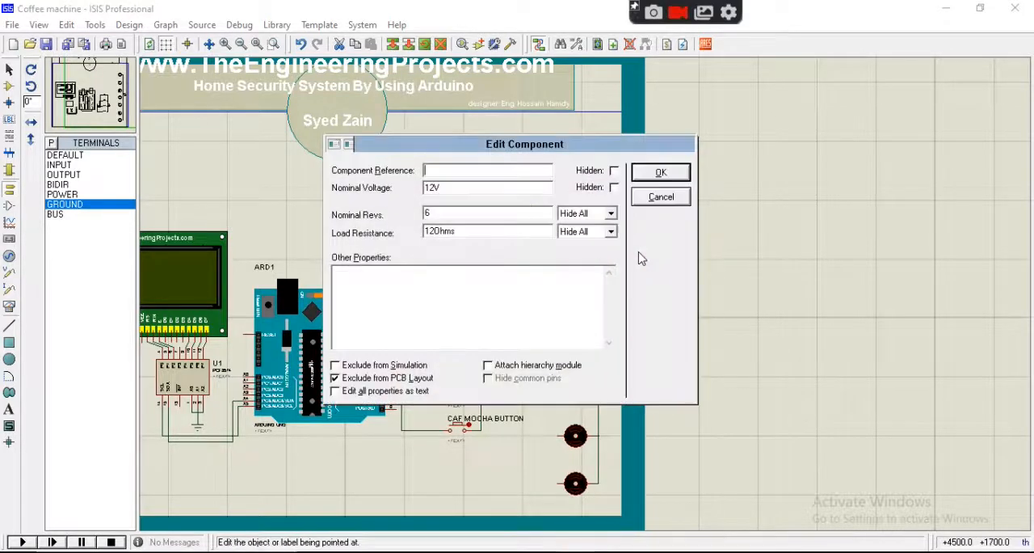
{"action": "left_click", "coordinate": [660, 196]}
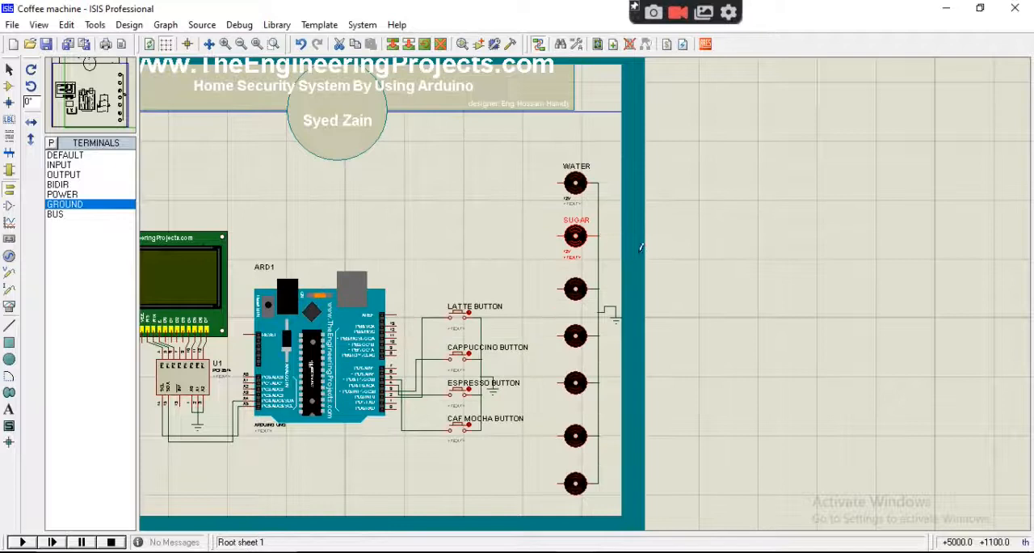
- Name the following motors COFFEE, CAPPUCCINO and ESPRESSO
{"action": "right_click", "coordinate": [575, 234]}
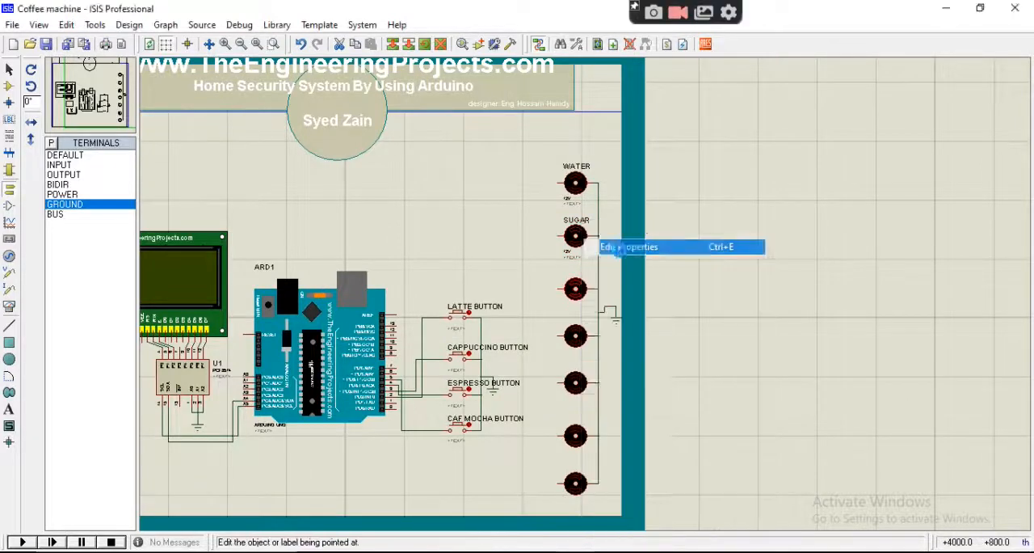
{"action": "left_click", "coordinate": [629, 246]}
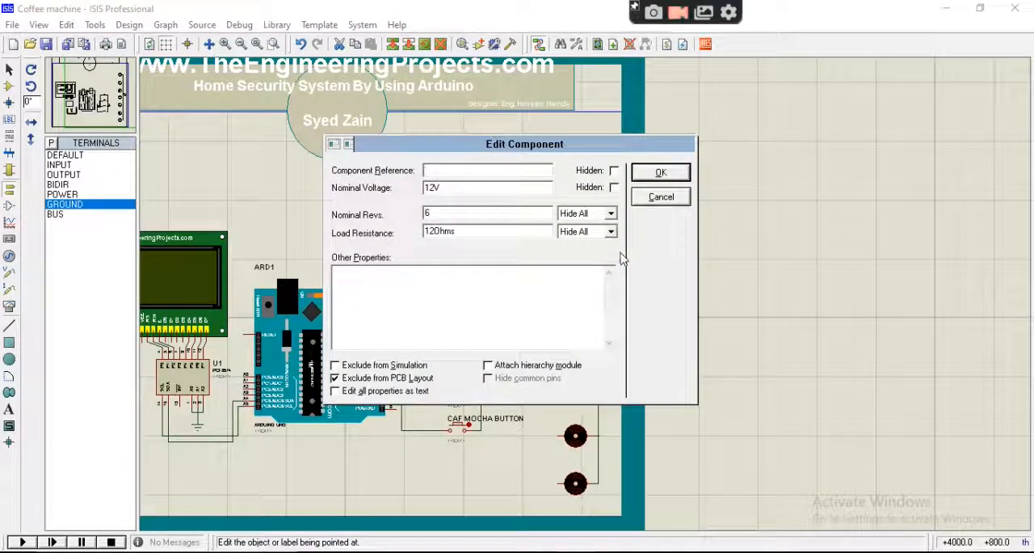
{"action": "left_click", "coordinate": [660, 196]}
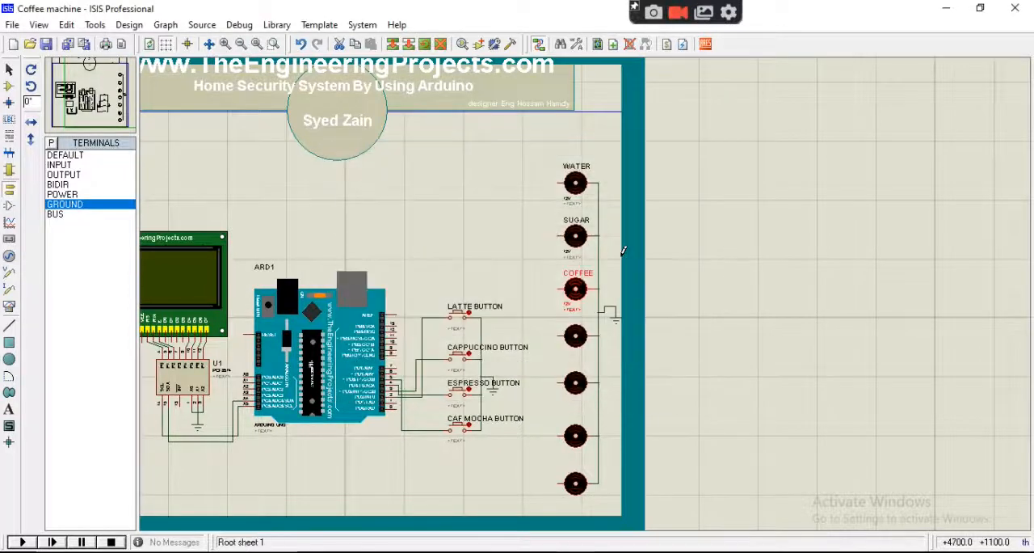
{"action": "right_click", "coordinate": [573, 235]}
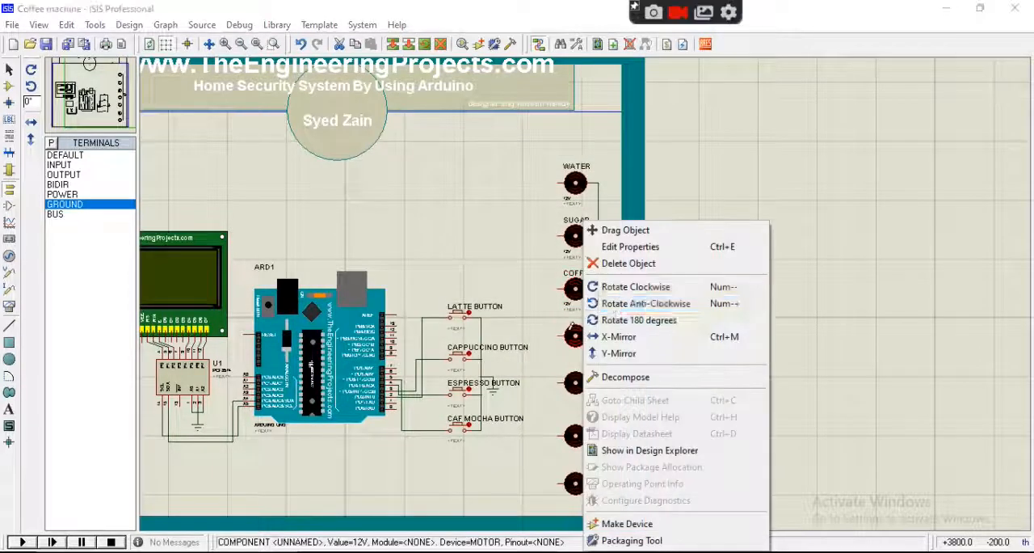
{"action": "left_click", "coordinate": [630, 247]}
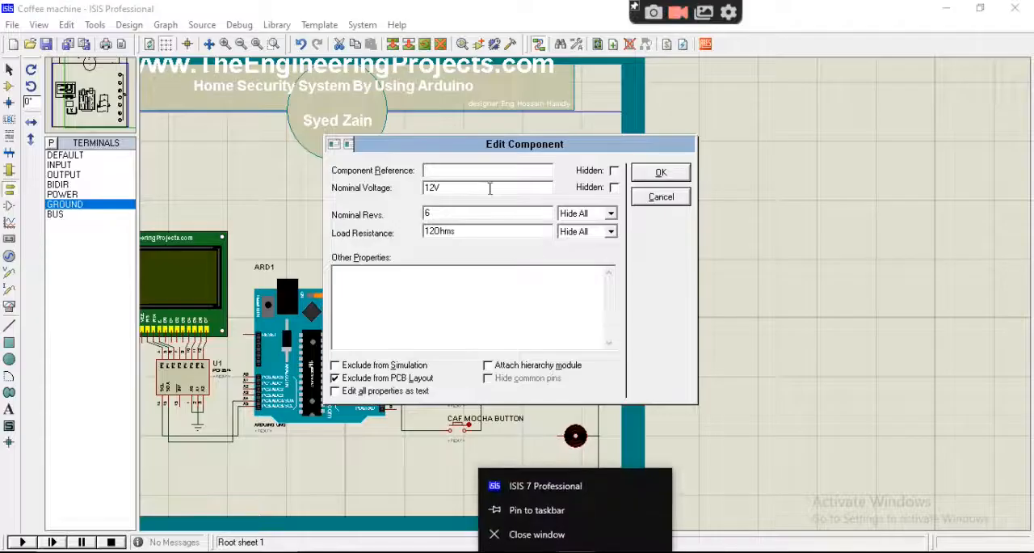
{"action": "type", "text": "CAPPUCCINO"}
{"action": "type", "text": "ESPRESSO"}
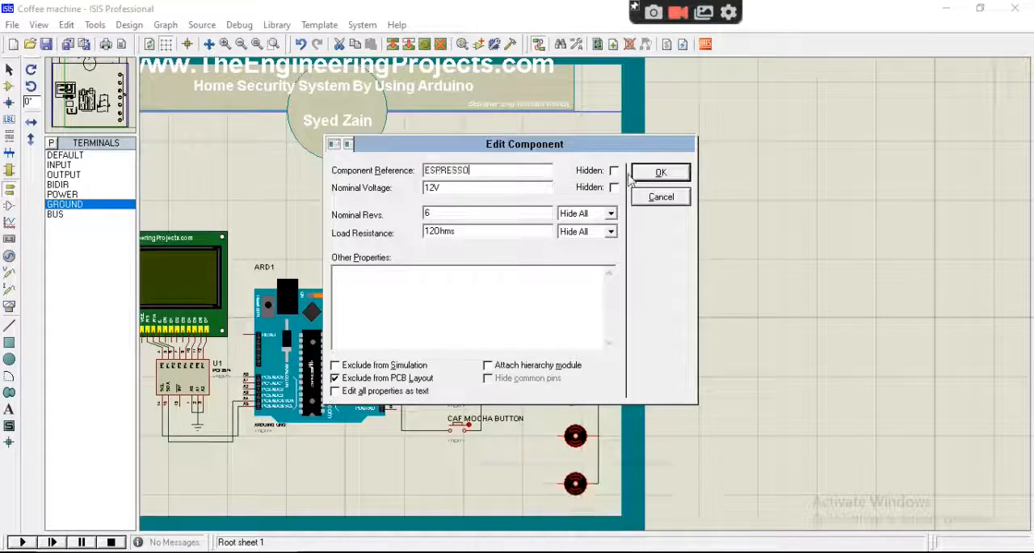
{"action": "left_click", "coordinate": [659, 171]}
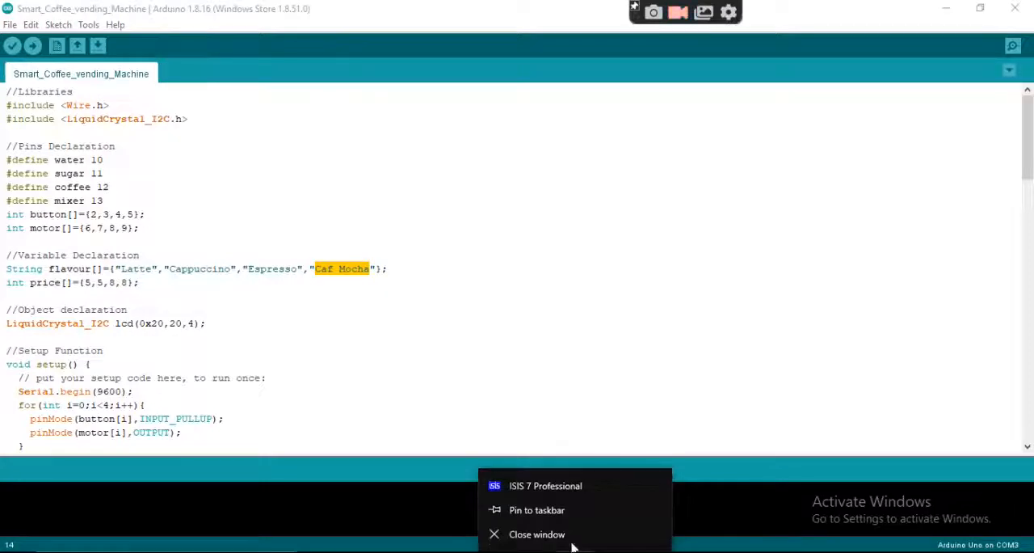
- Set the unnamed motor above the Arduino to reference MIX for the mixer
{"action": "left_click", "coordinate": [545, 485]}
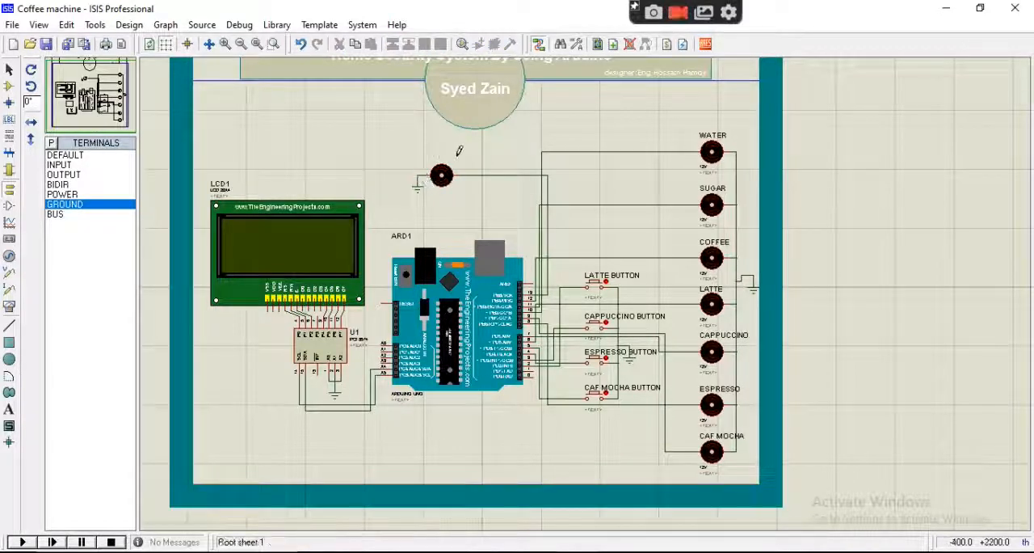
{"action": "left_click", "coordinate": [441, 175]}
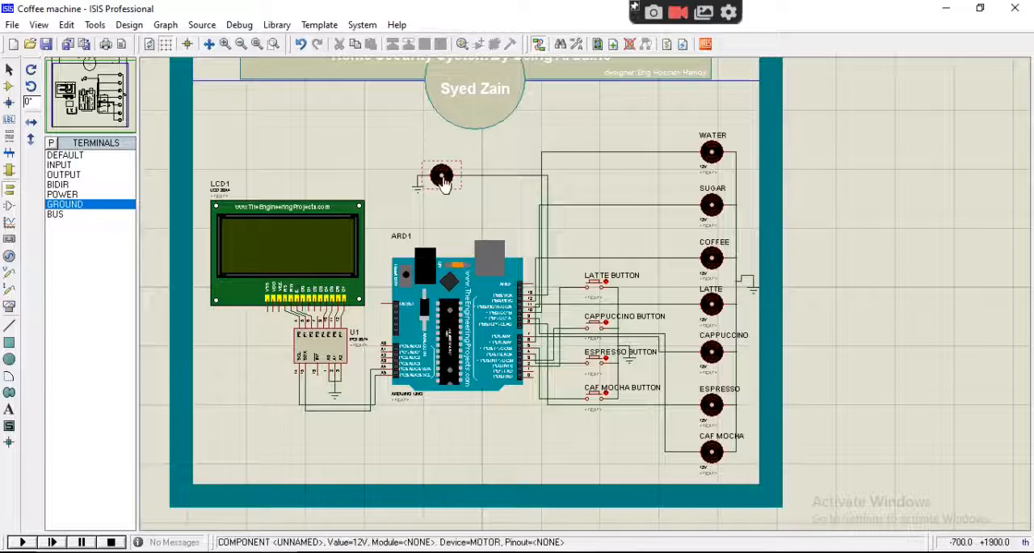
{"action": "double_click", "coordinate": [440, 176]}
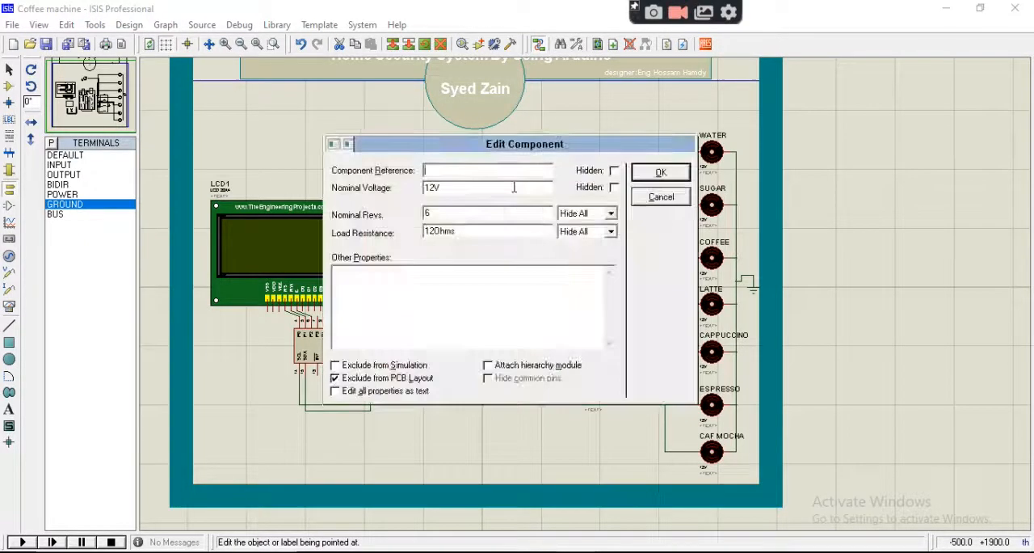
{"action": "type", "text": "MIX"}
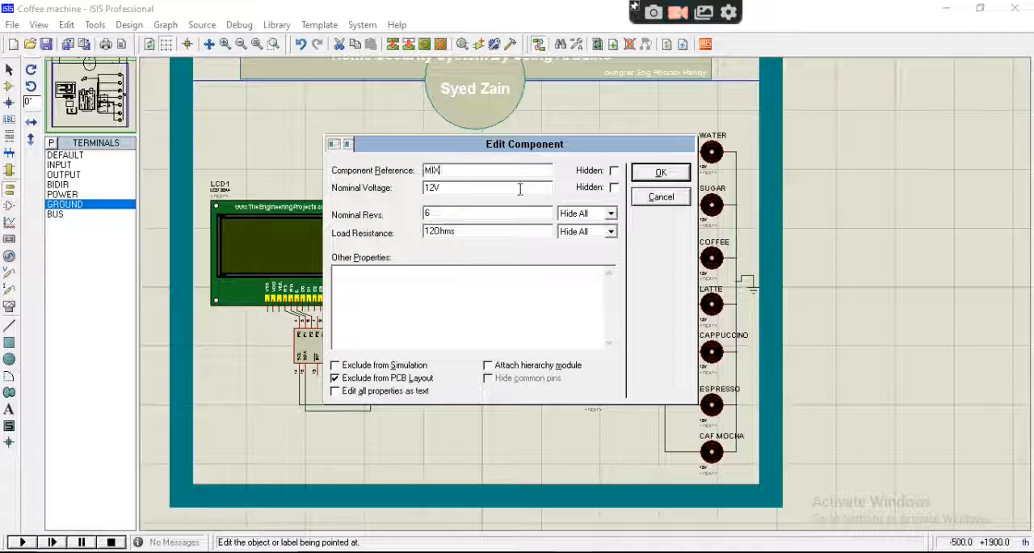
{"action": "left_click", "coordinate": [660, 171]}
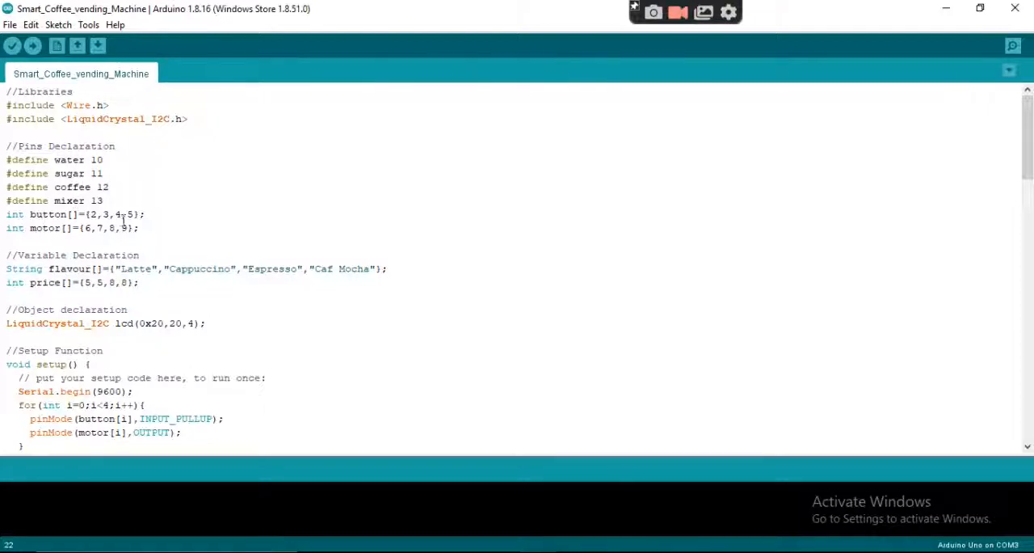
{"action": "mouse_move", "coordinate": [127, 260]}
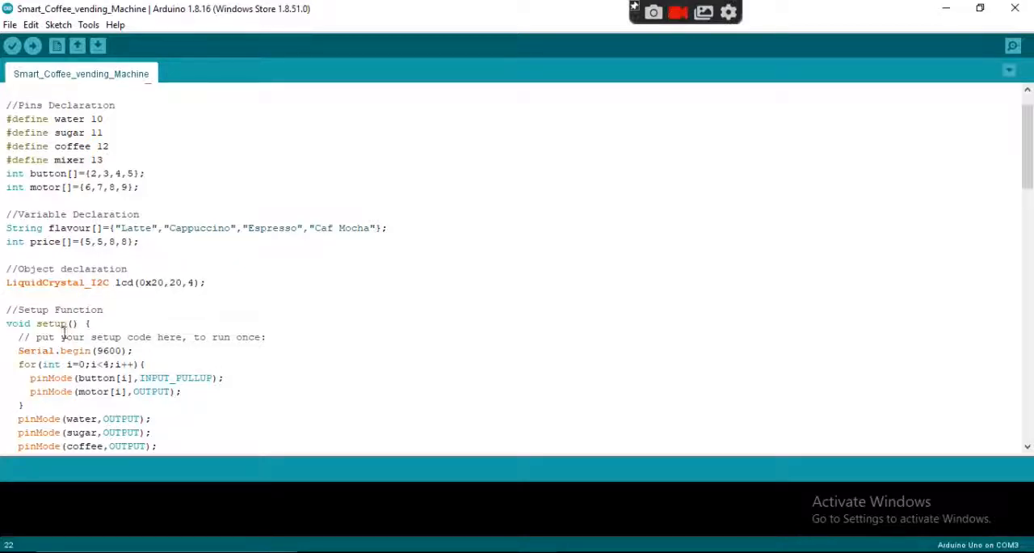
- Scroll down through the Smart_Coffee_vending_Machine sketch's setup and loop code
{"action": "scroll", "scroll_direction": "down", "scroll_amount": 3}
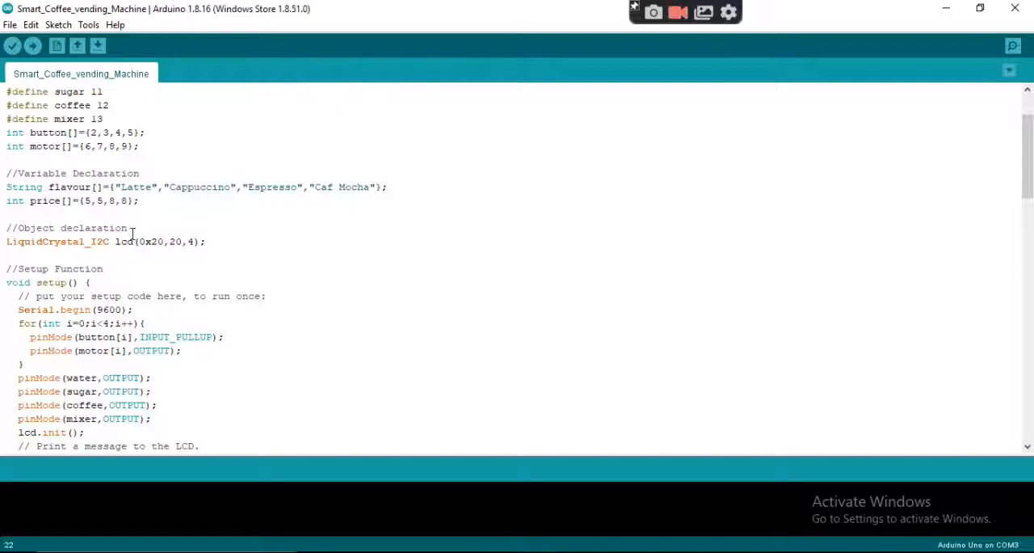
{"action": "scroll", "scroll_direction": "down", "scroll_amount": 3}
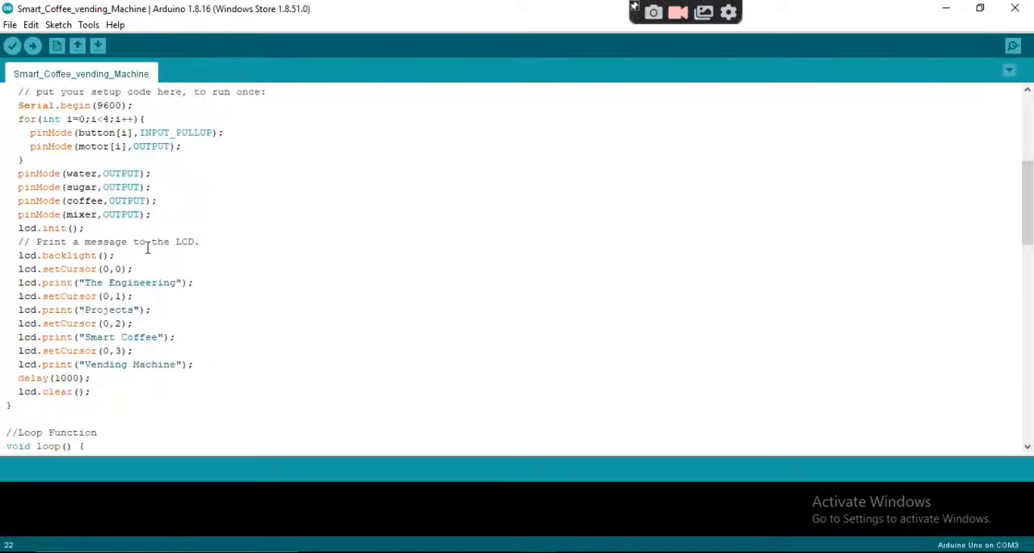
{"action": "scroll", "scroll_direction": "down", "scroll_amount": 3}
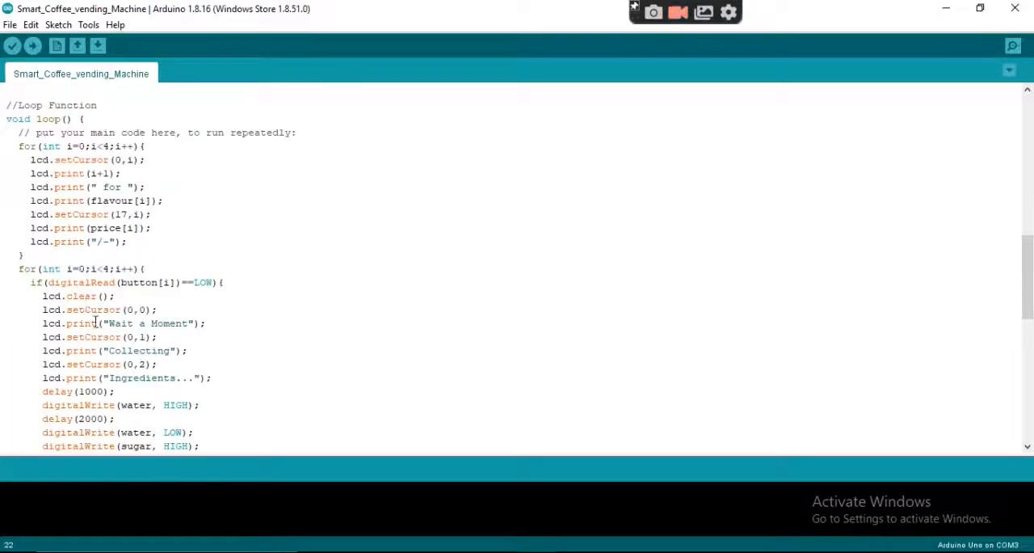
{"action": "scroll", "scroll_direction": "down", "scroll_amount": 3}
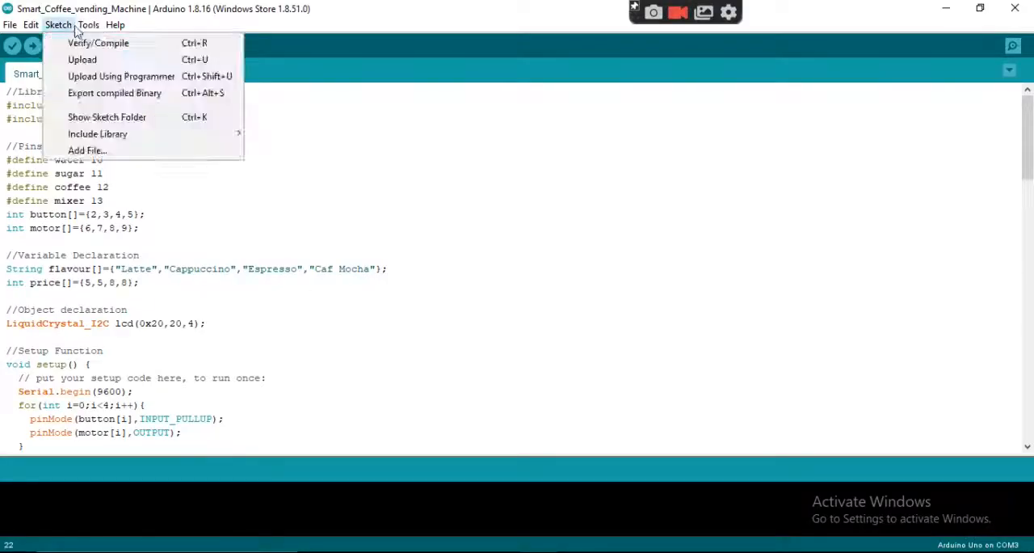
- Verify/Compile the coffee vending sketch to firmware, then return to the Proteus schematic
{"action": "left_click", "coordinate": [98, 43]}
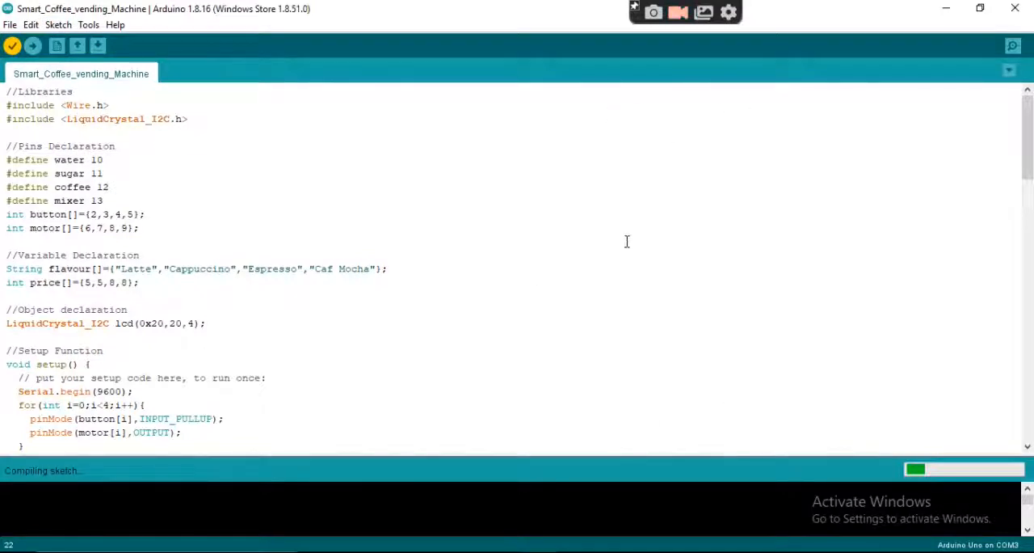
{"action": "mouse_move", "coordinate": [626, 176]}
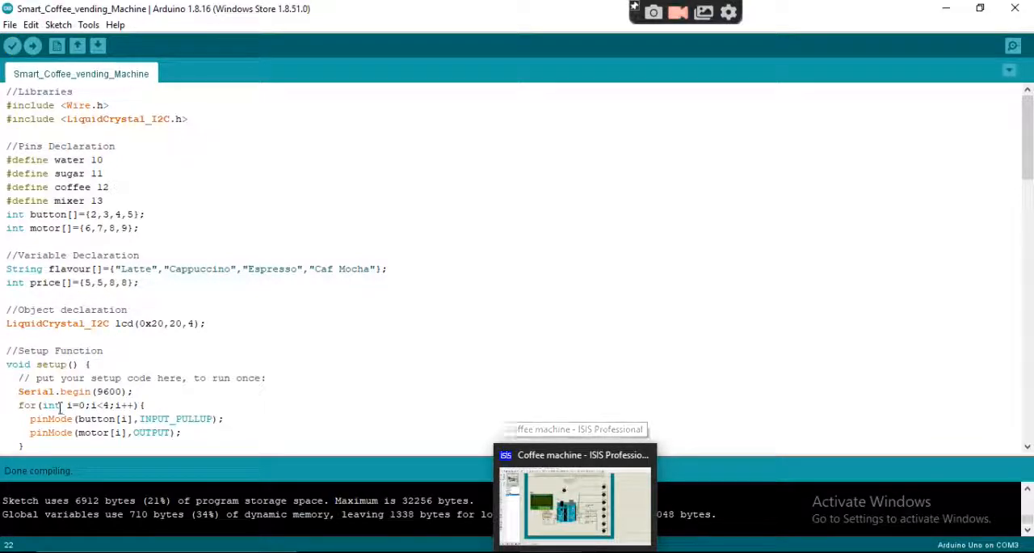
{"action": "left_click", "coordinate": [574, 501]}
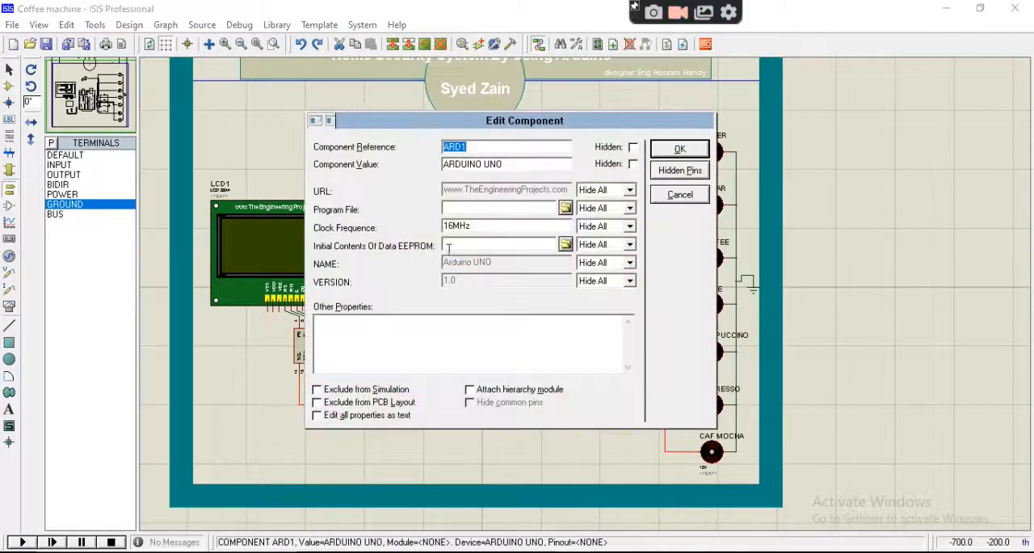
- Browse to the coffee vending project folder and assign its .hex file as ARD1's Program File
{"action": "left_click", "coordinate": [565, 209]}
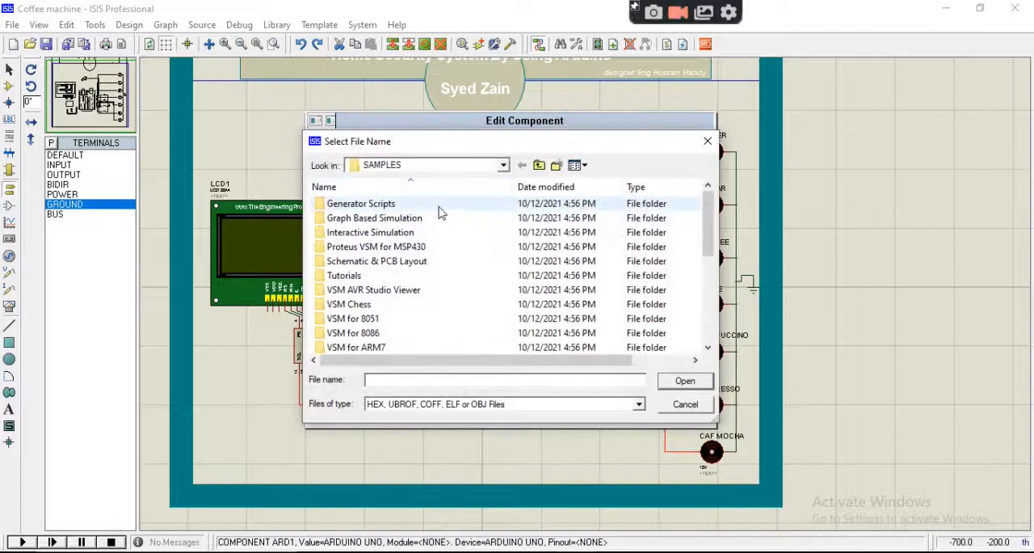
{"action": "left_click", "coordinate": [503, 165]}
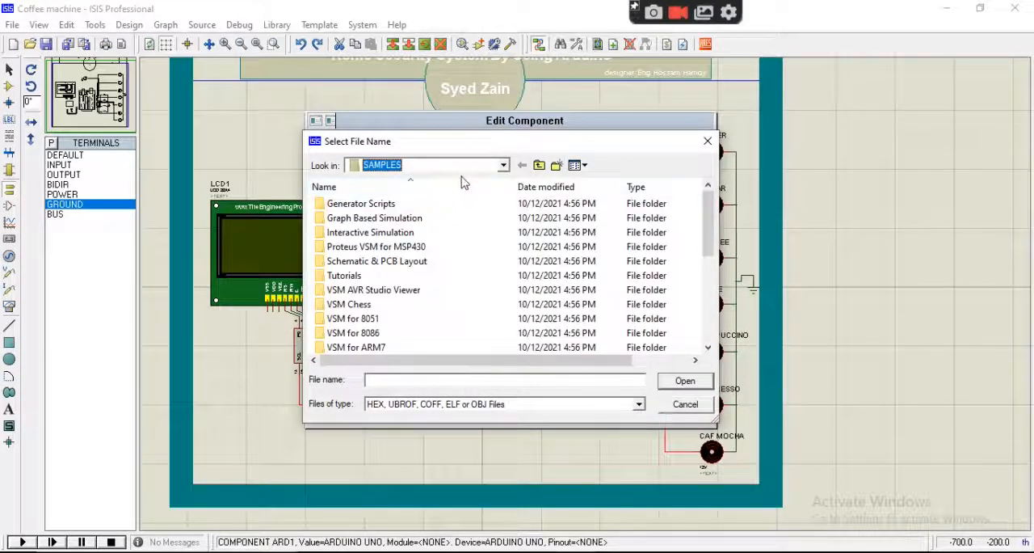
{"action": "left_click", "coordinate": [503, 165]}
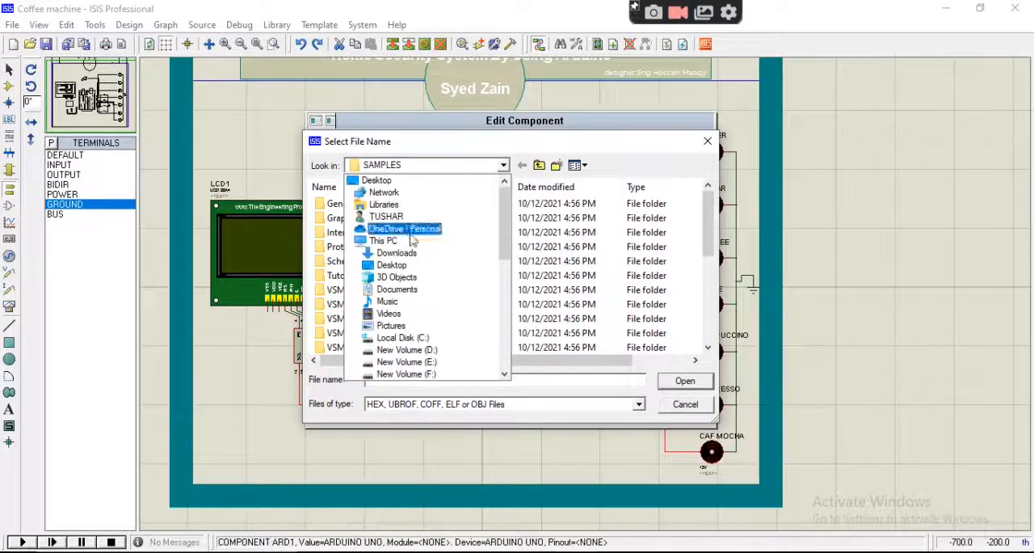
{"action": "left_click", "coordinate": [397, 288]}
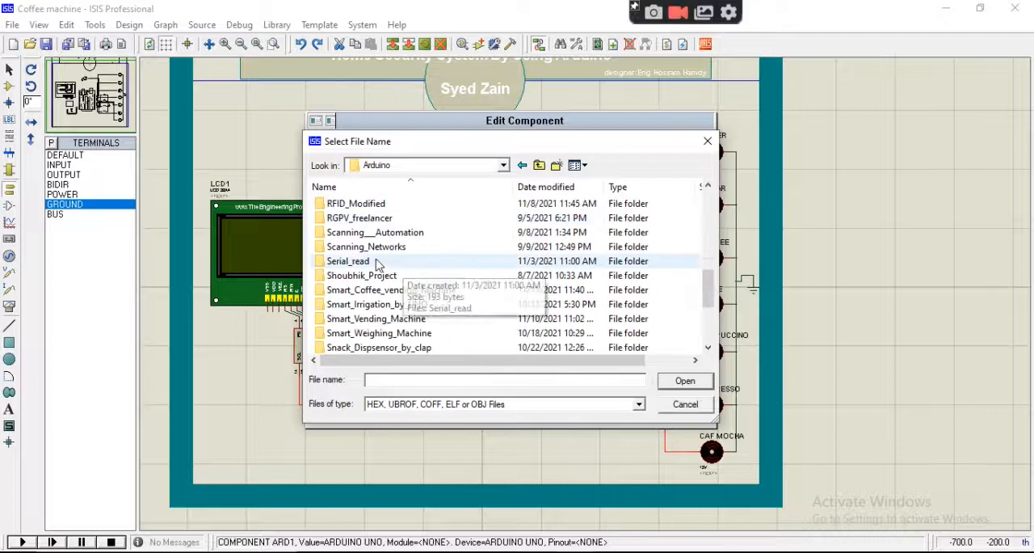
{"action": "double_click", "coordinate": [364, 289]}
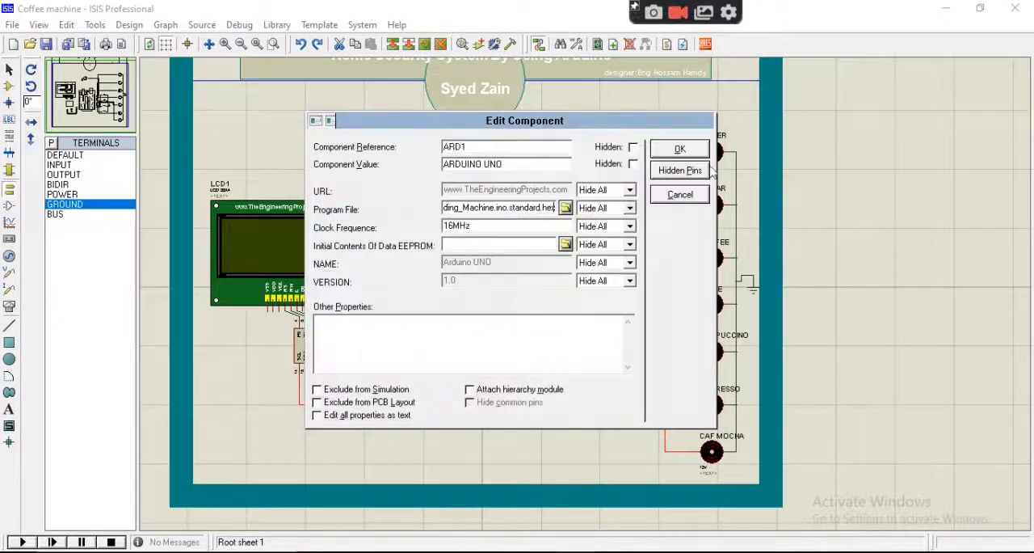
{"action": "left_click", "coordinate": [679, 148]}
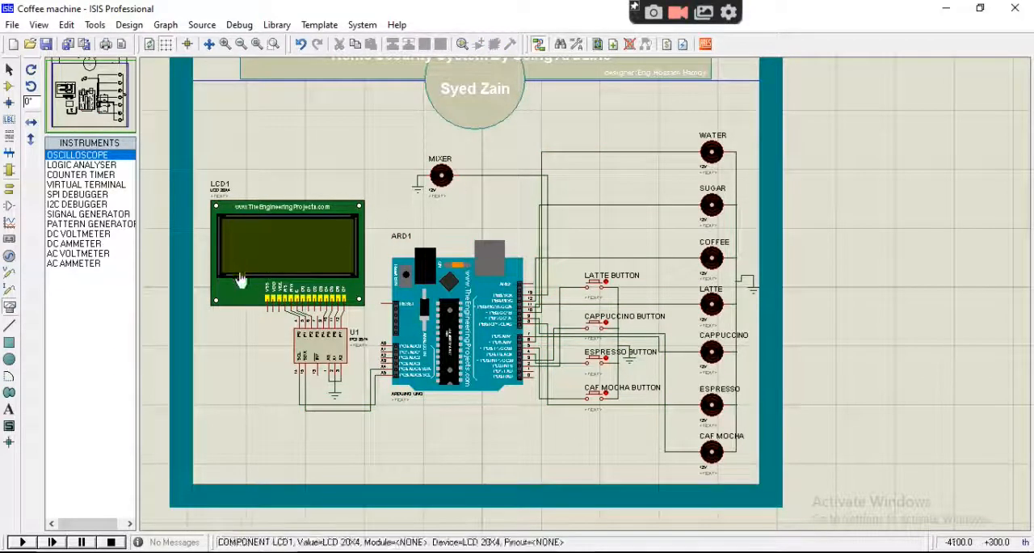
- Start the simulation so the LCD shows the four coffee options with prices
{"action": "left_click", "coordinate": [21, 541]}
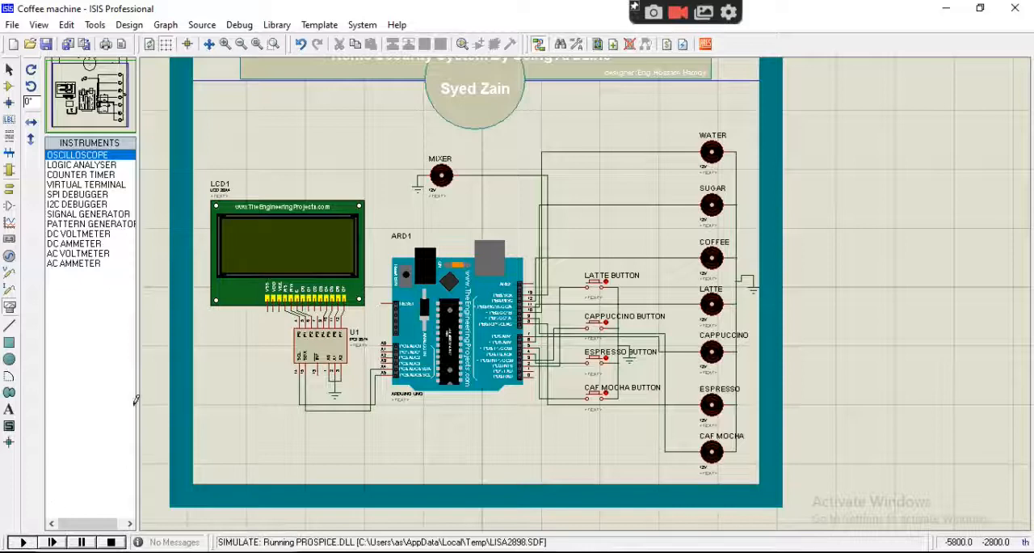
{"action": "left_click", "coordinate": [21, 541]}
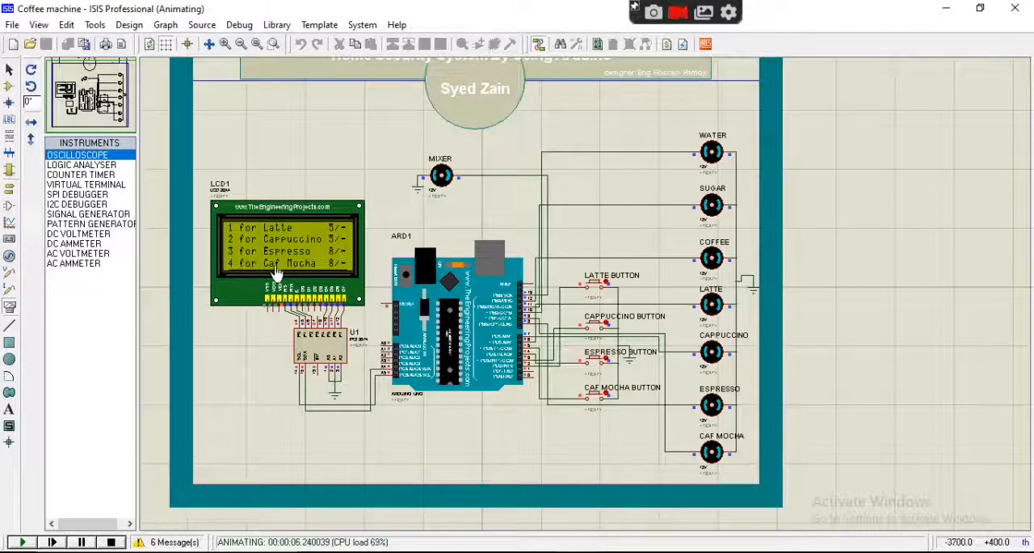
{"action": "mouse_move", "coordinate": [521, 271]}
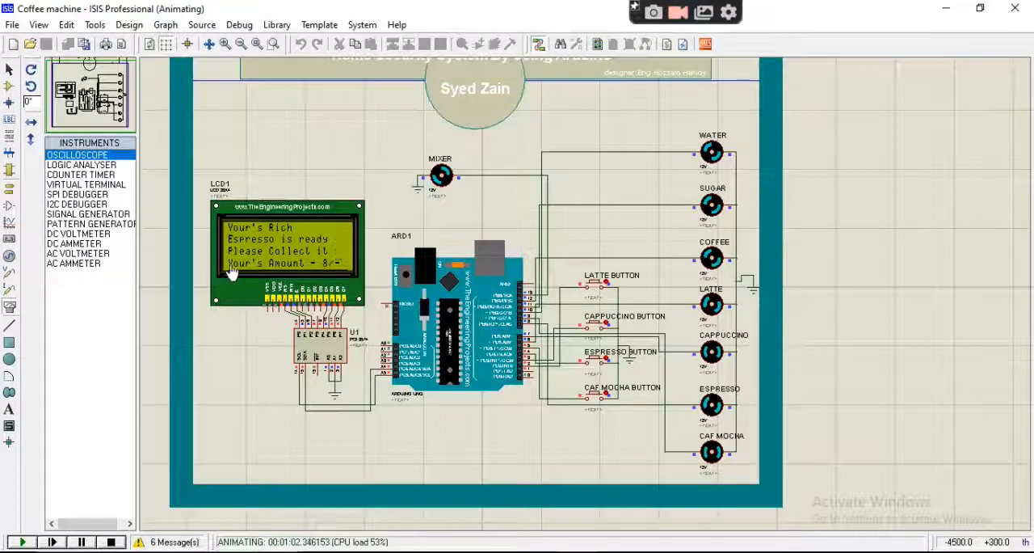
{"action": "mouse_move", "coordinate": [338, 274]}
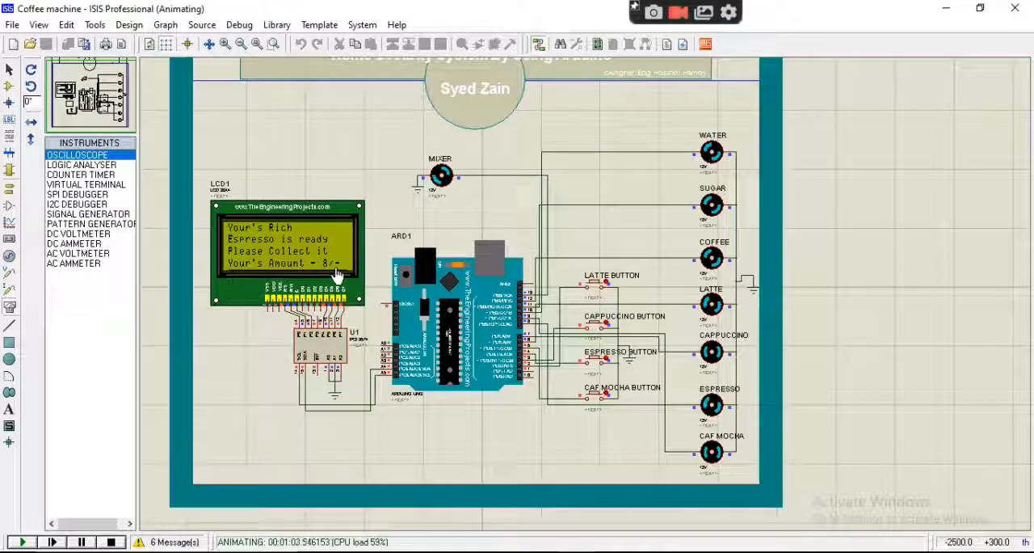